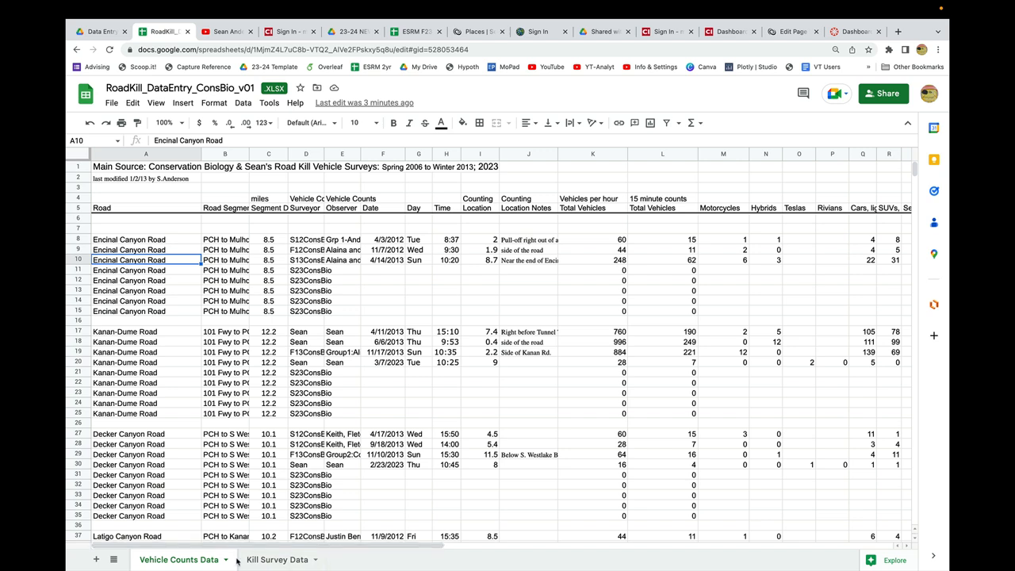
mouse_move(172, 560)
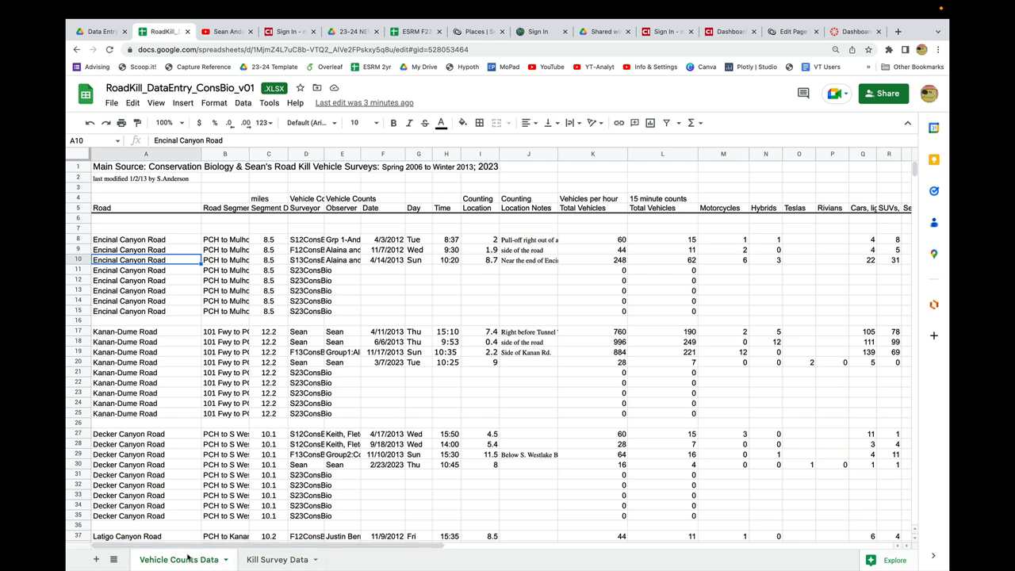
mouse_move(234, 394)
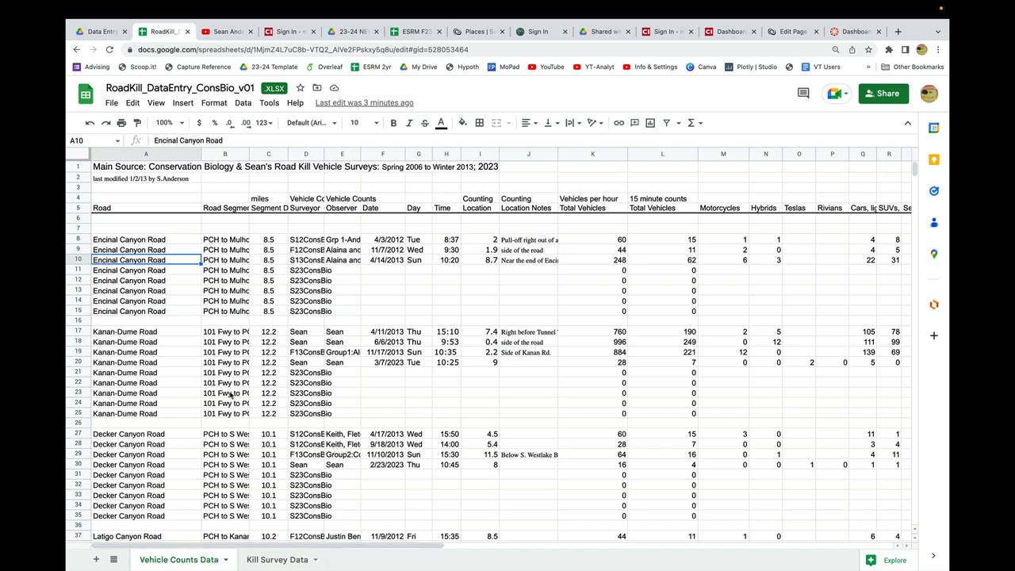
mouse_move(189, 249)
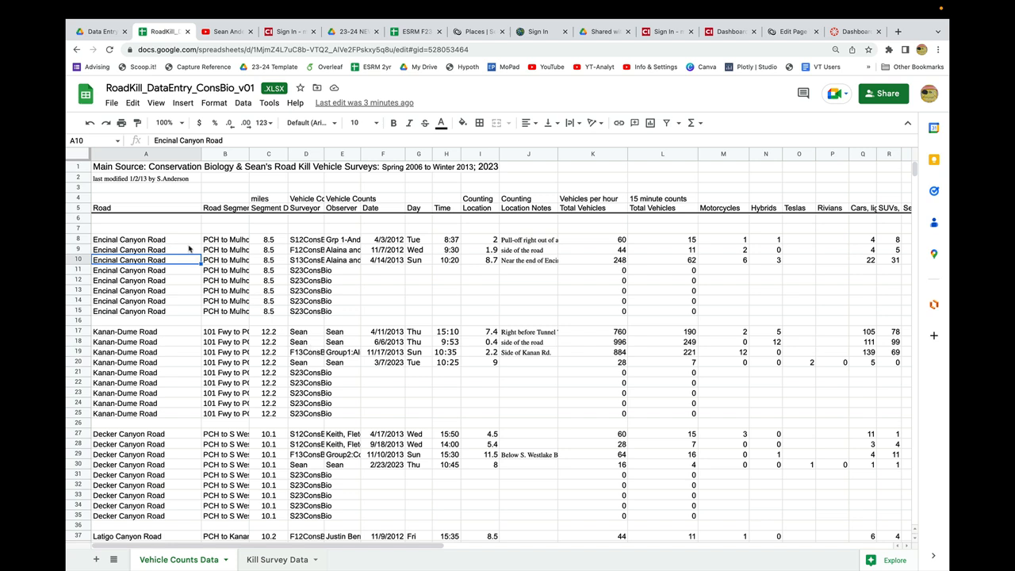
Review the existing road segments, count columns and surveyor entries to locate the blank row 11
click(226, 238)
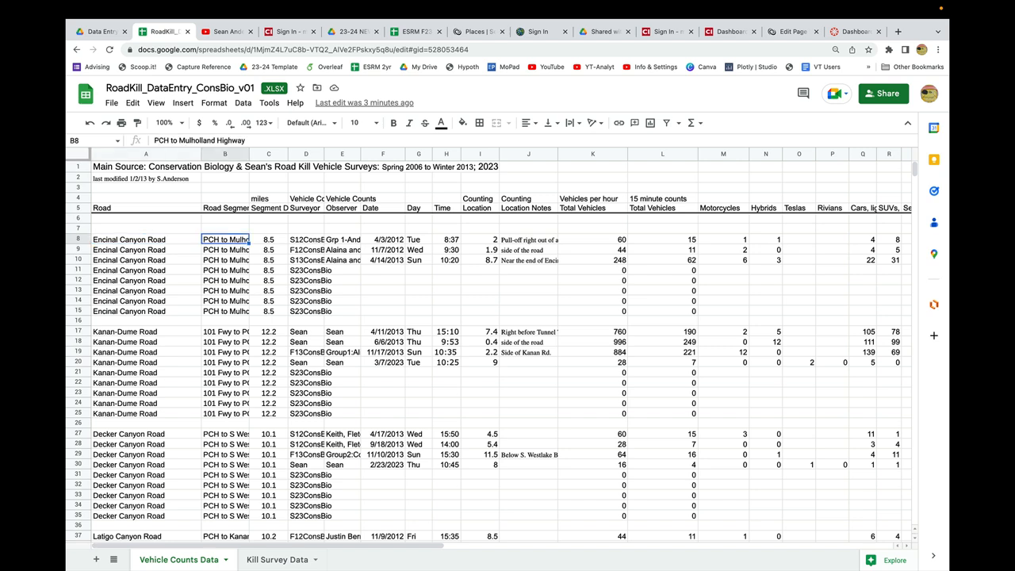
click(268, 238)
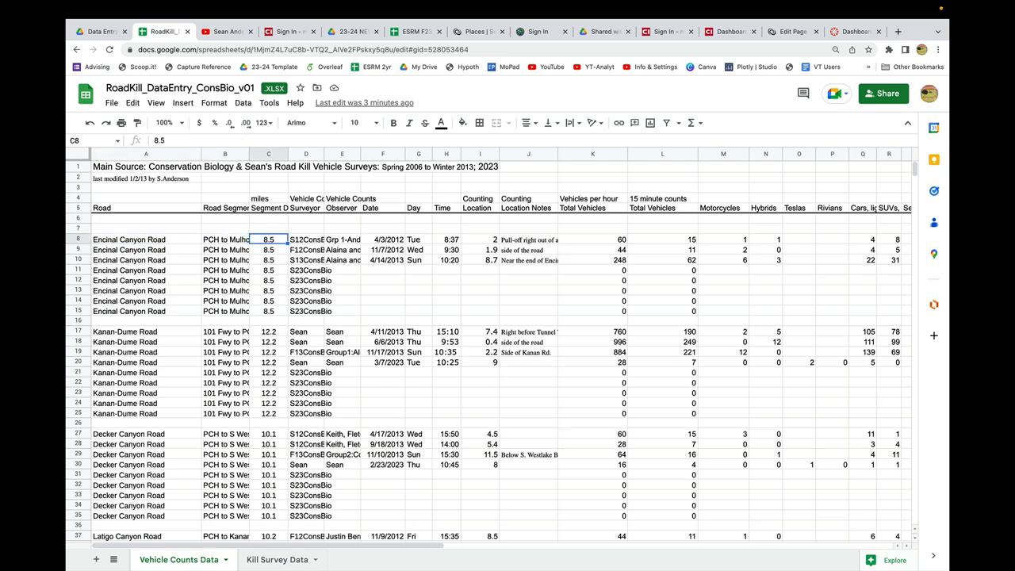
click(268, 260)
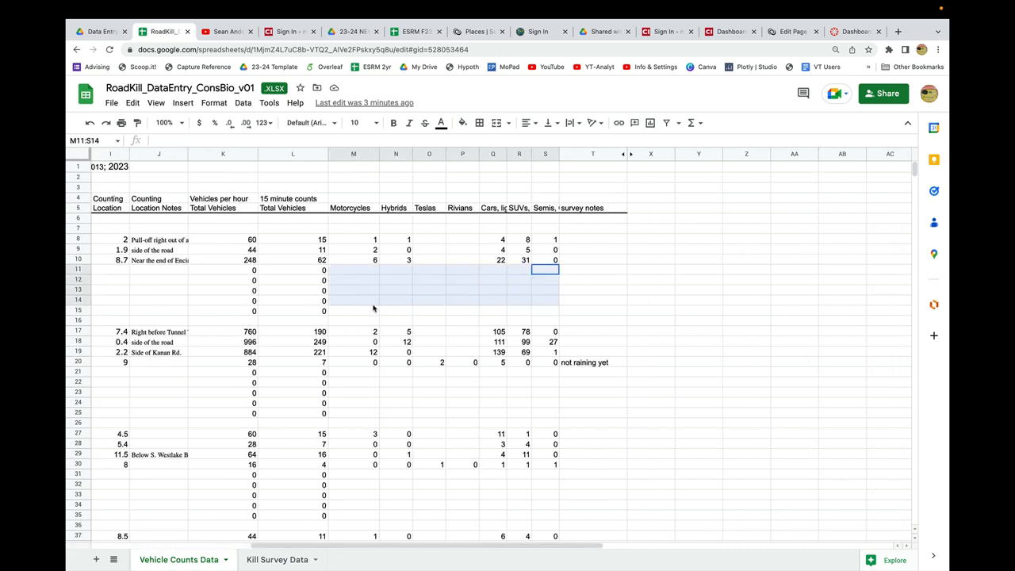
scroll(left, 3)
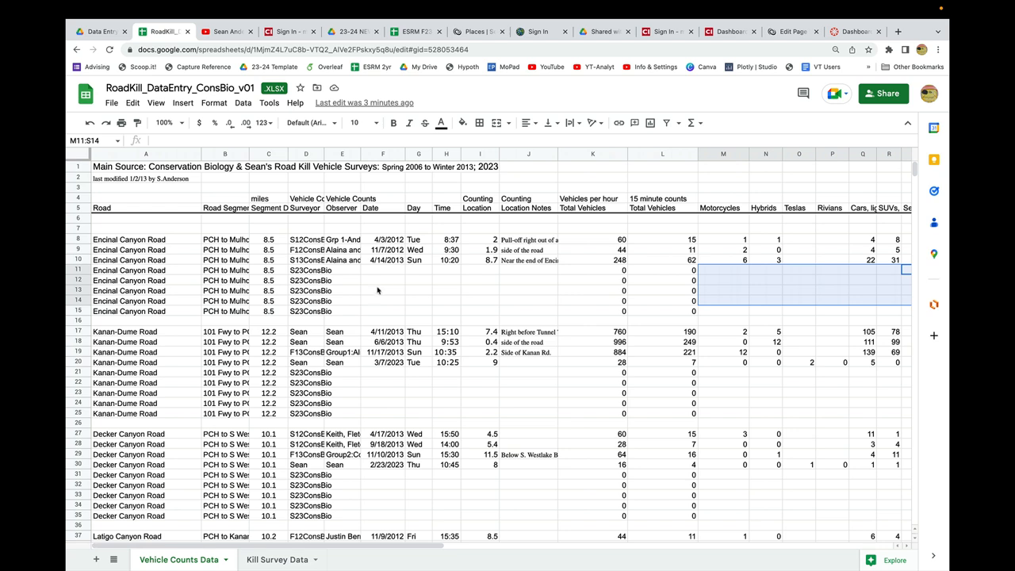
click(383, 271)
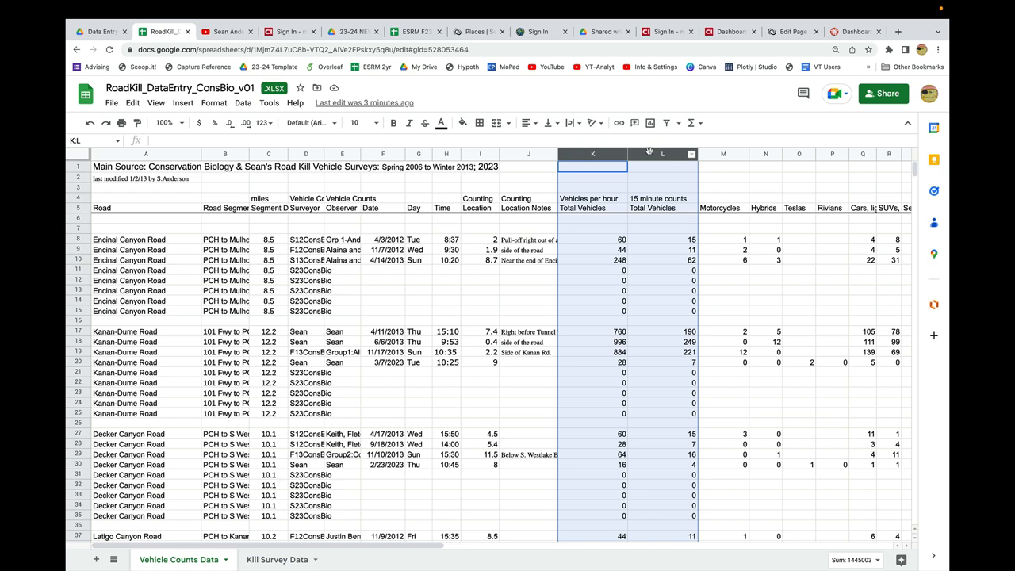
click(447, 269)
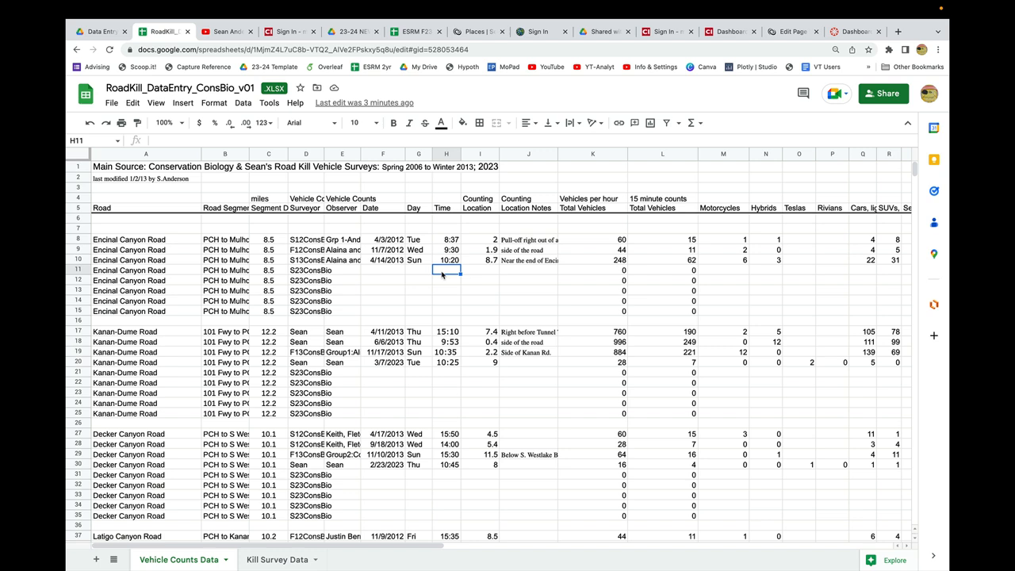
mouse_move(413, 281)
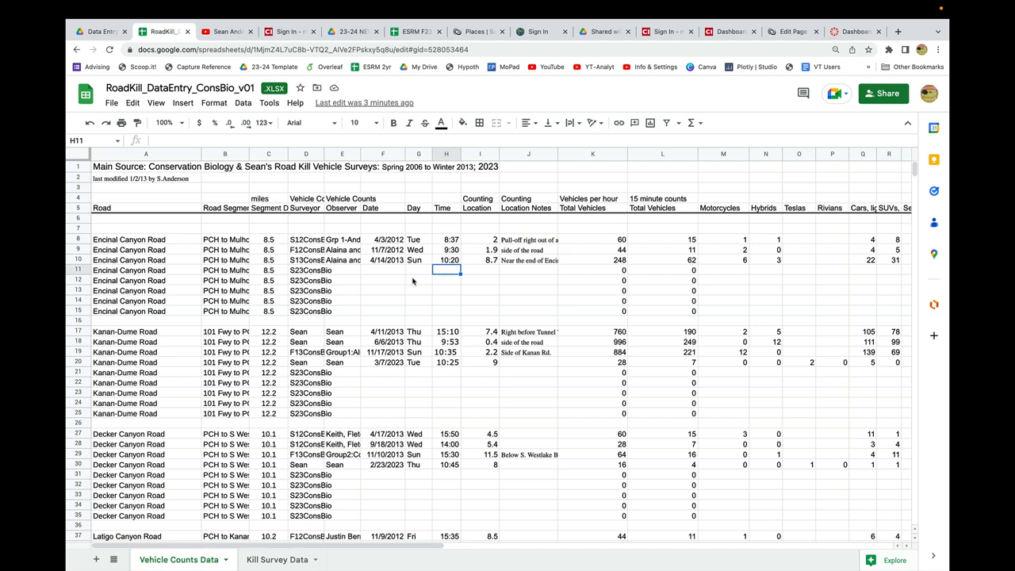
click(305, 330)
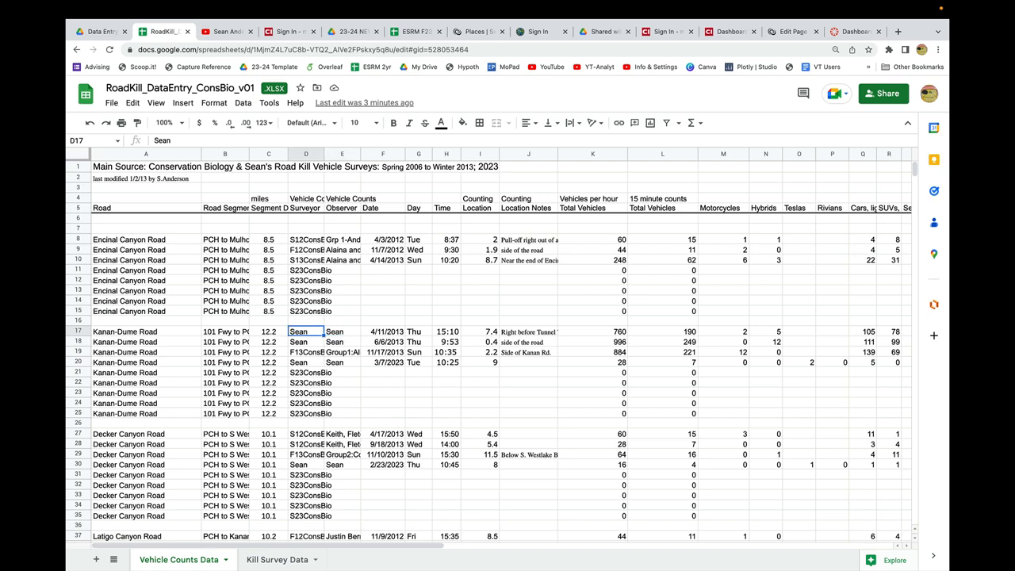
click(306, 372)
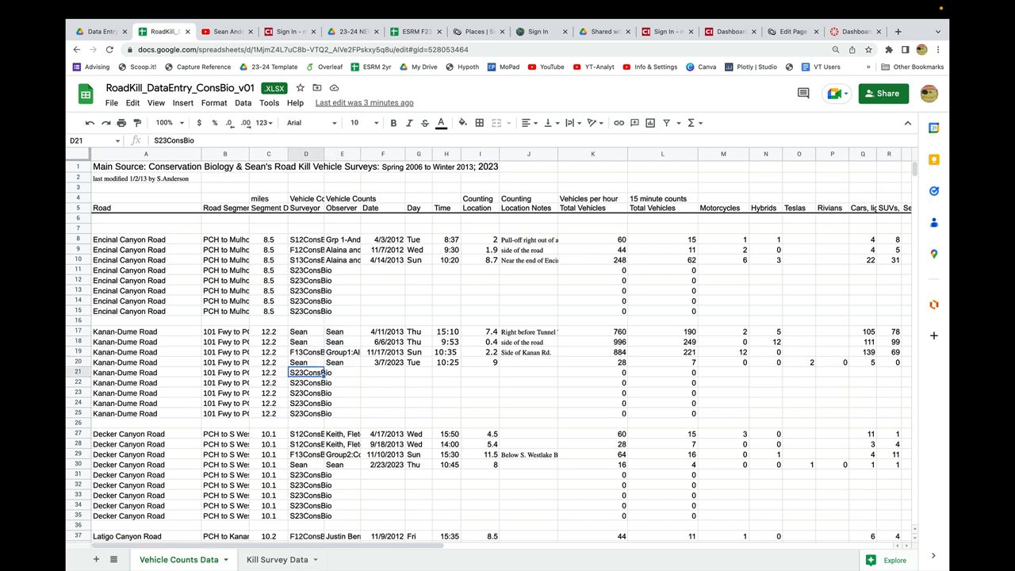
click(306, 321)
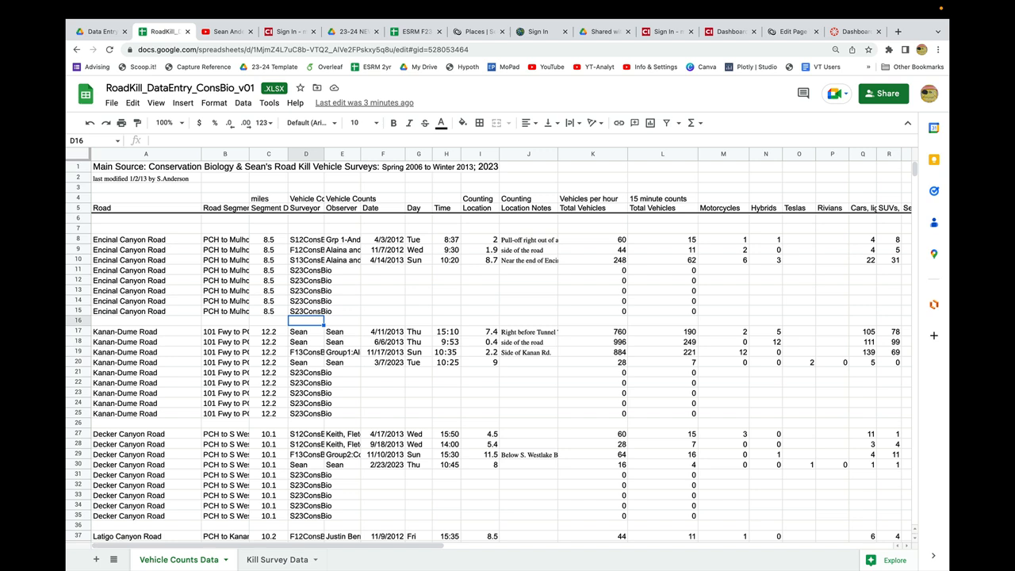
click(306, 270)
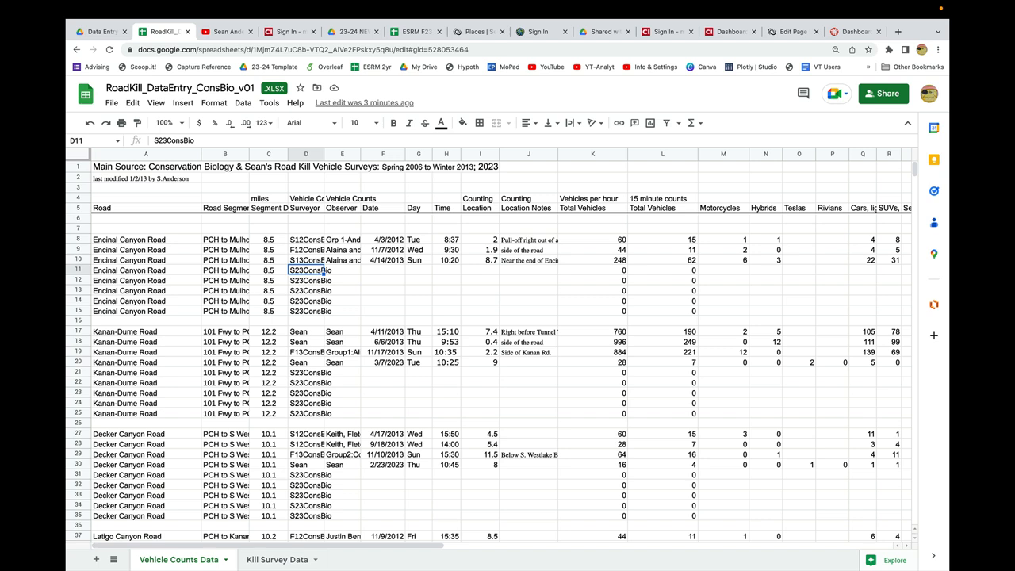
mouse_move(307, 335)
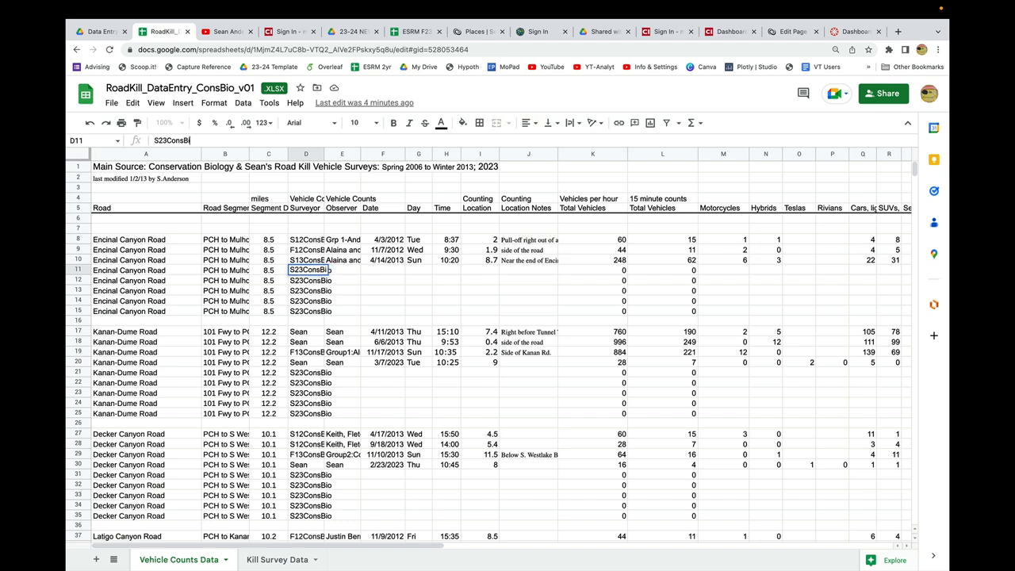
Enter the observer group 'Grp12- Sean, Ke...' in row 11
click(342, 270)
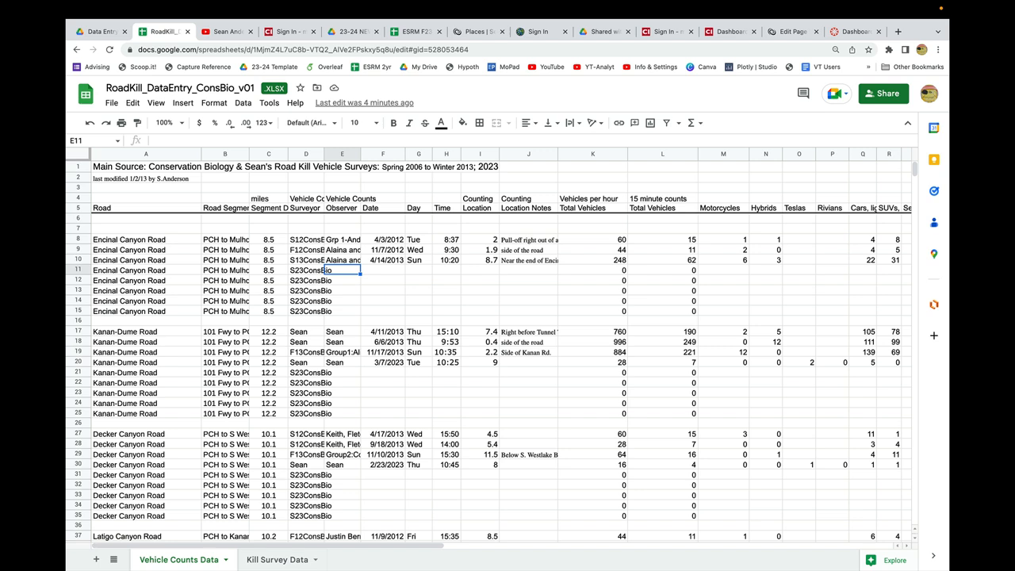
text(Grp1)
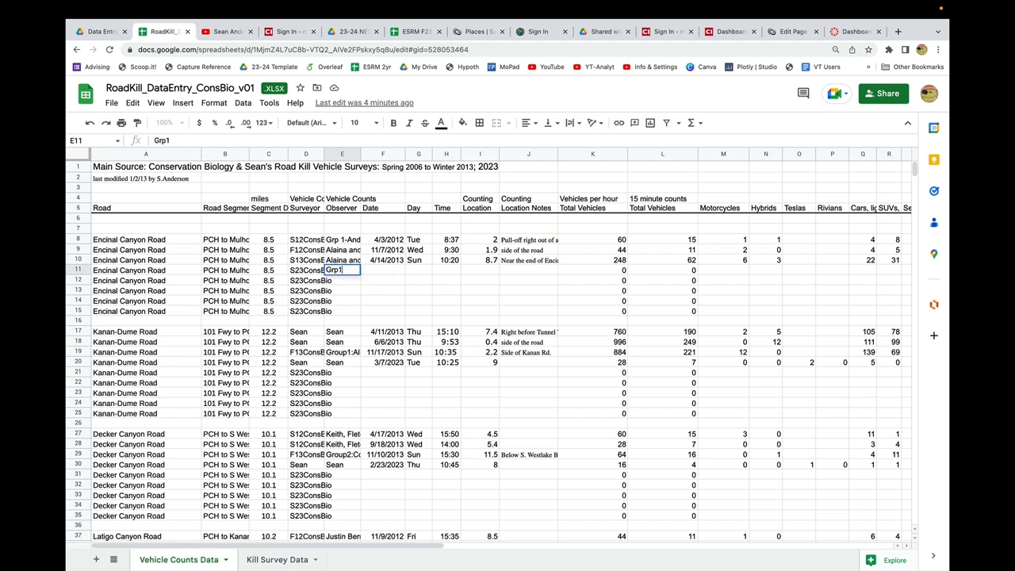
text(2-)
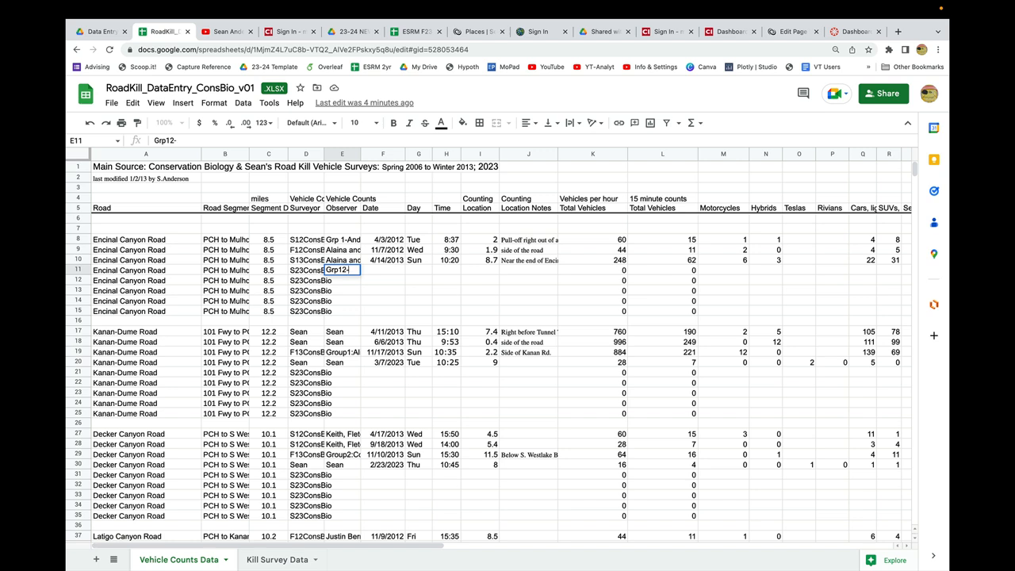
text(Sean, Kevin & Ala)
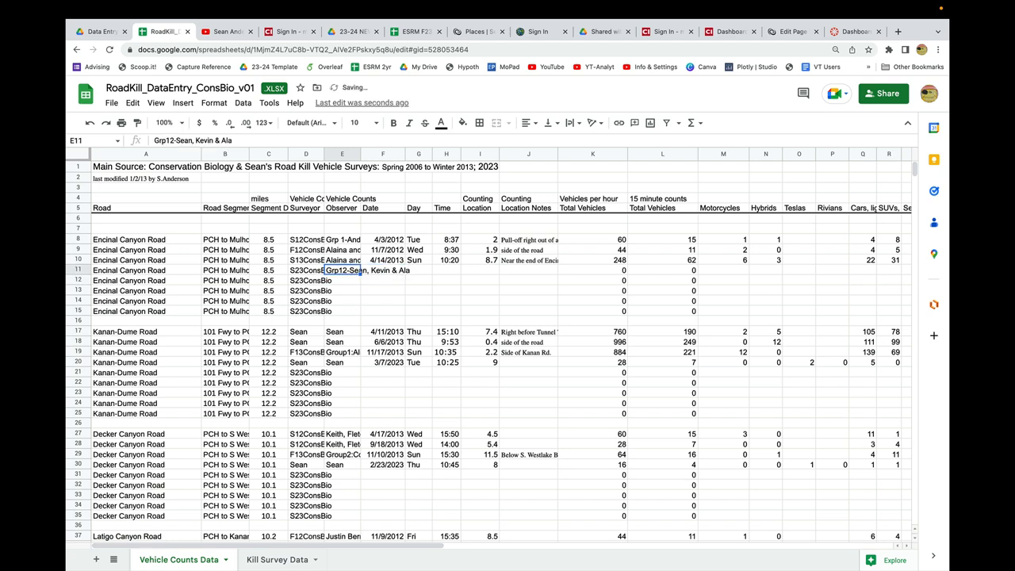
click(305, 270)
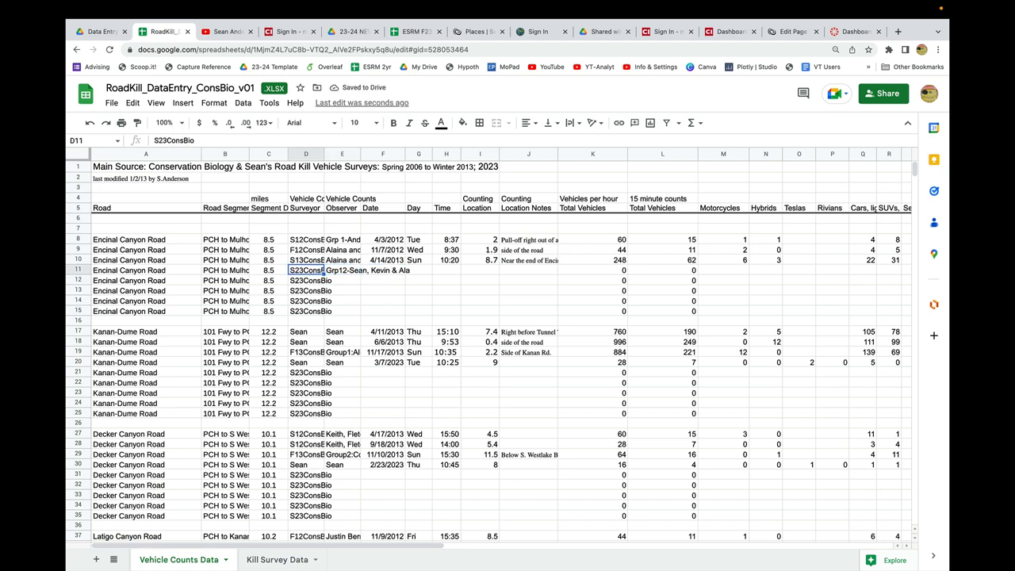
click(342, 270)
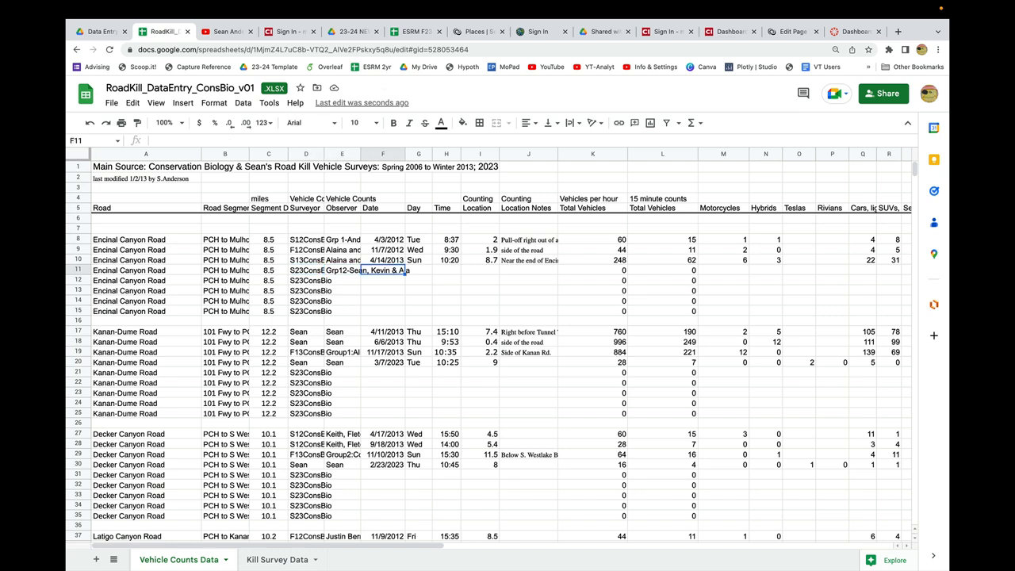
Enter date 3/10/2023, time 11:25, location 5.5 and begin the turn-out note in row 11
text(3/10/2023)
click(418, 270)
text(Sun)
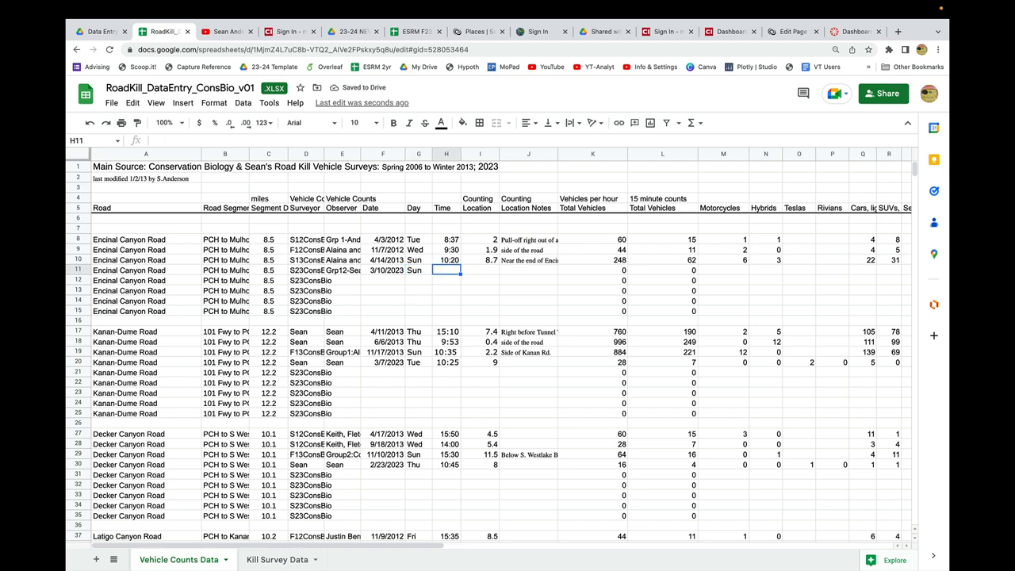
text(11:25)
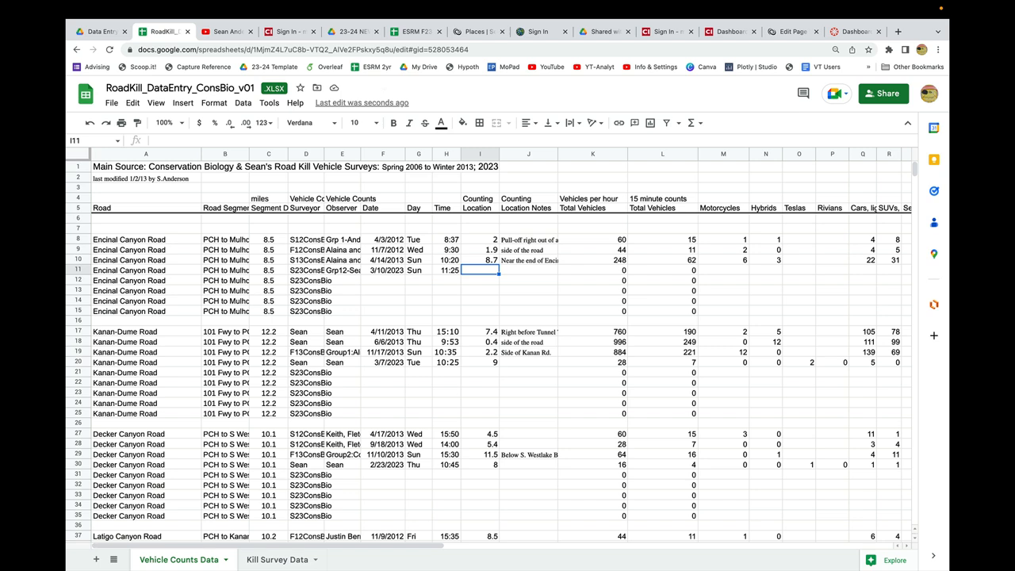
text(5.5)
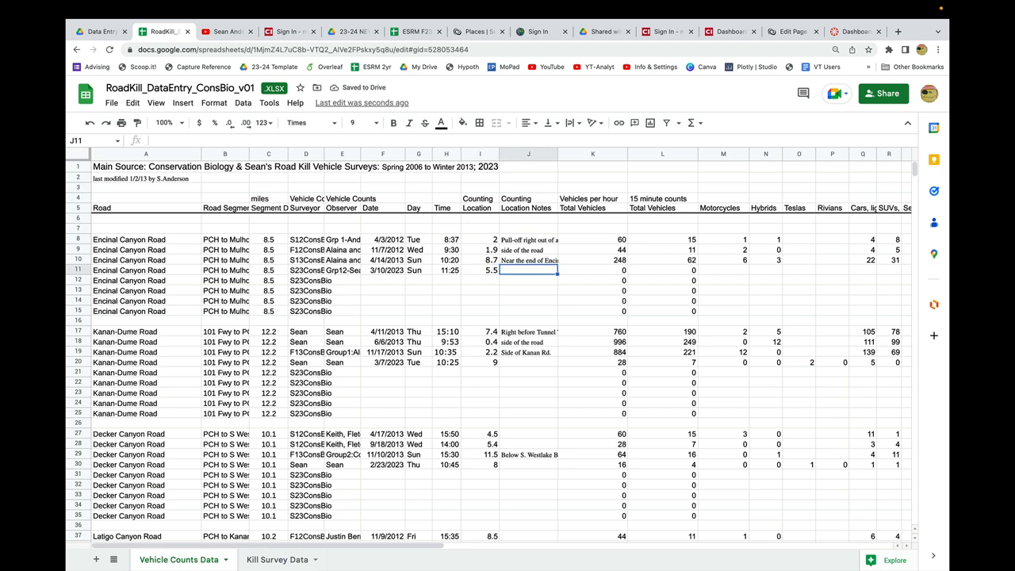
text(this was a turn out)
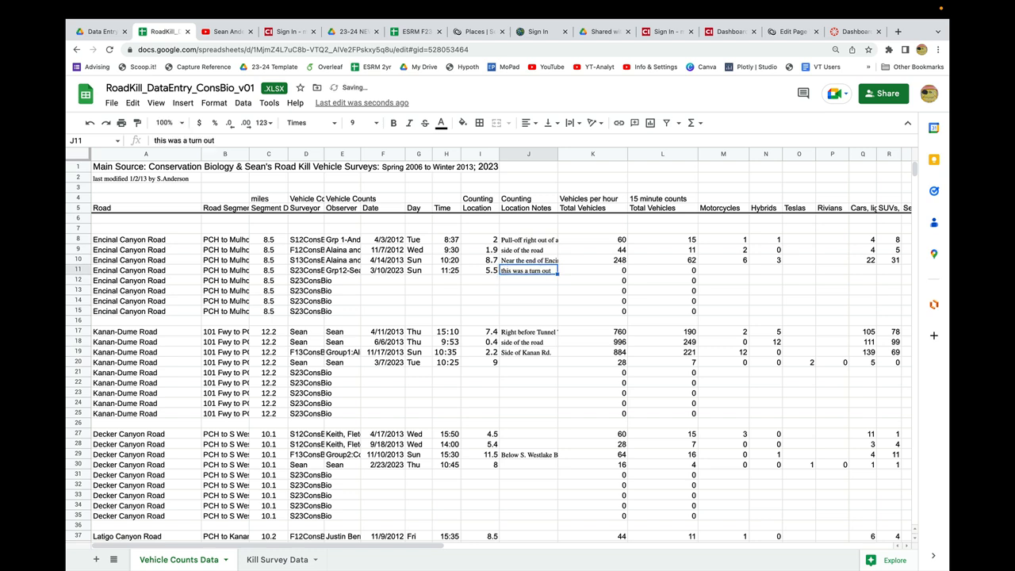
Commit the location note and enter the remaining vehicle-type counts, including 1 and 3 semis
click(723, 271)
text(0)
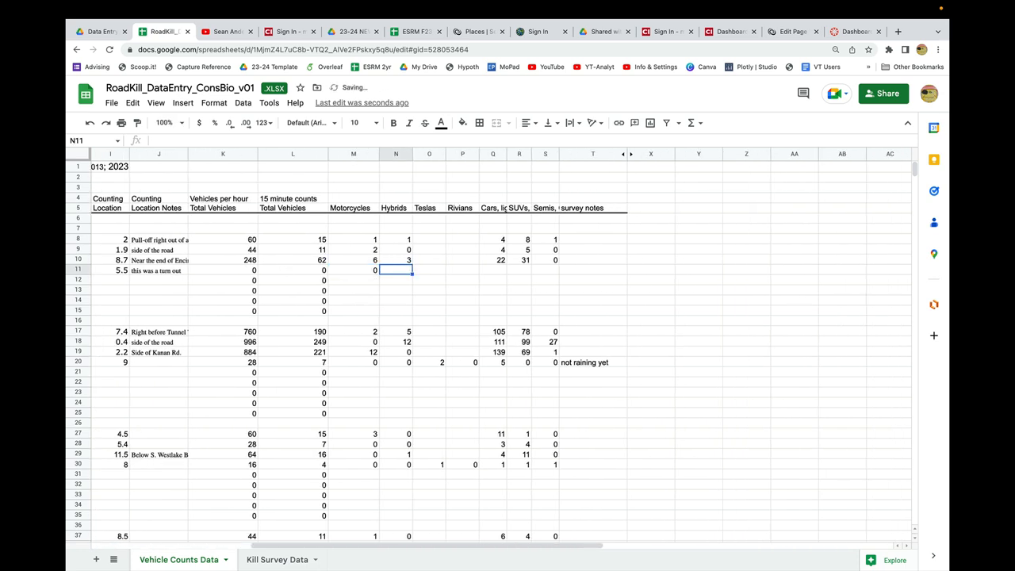
text(1)
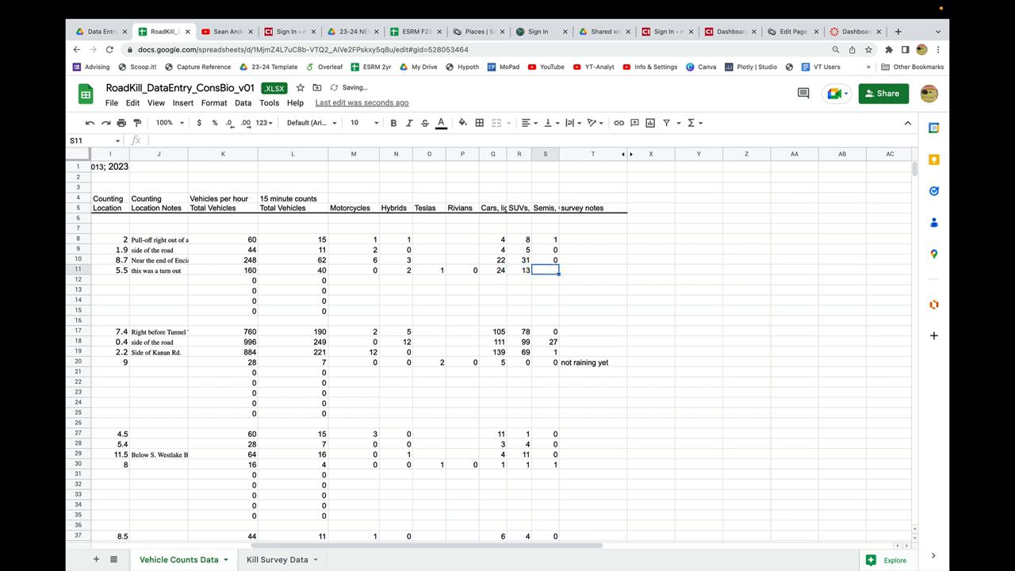
text(3)
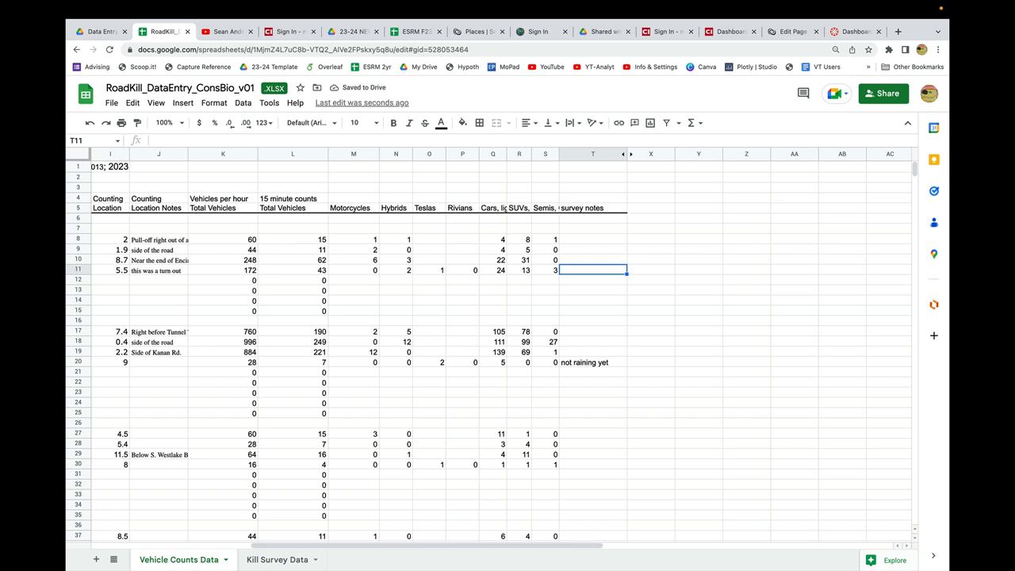
Add the survey note that traffic seemed lower than expected in row 11
text(seemed)
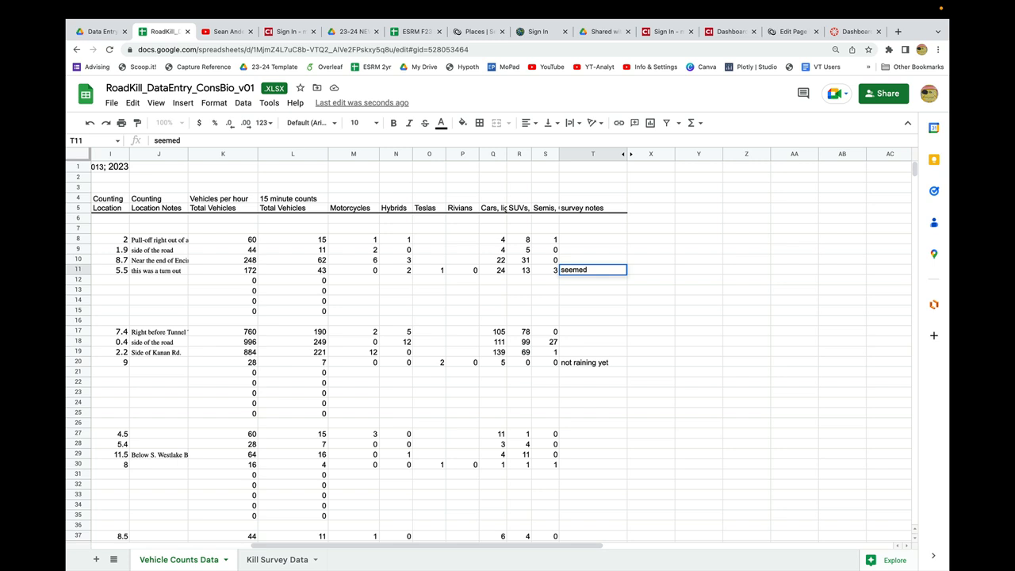
text(lower)
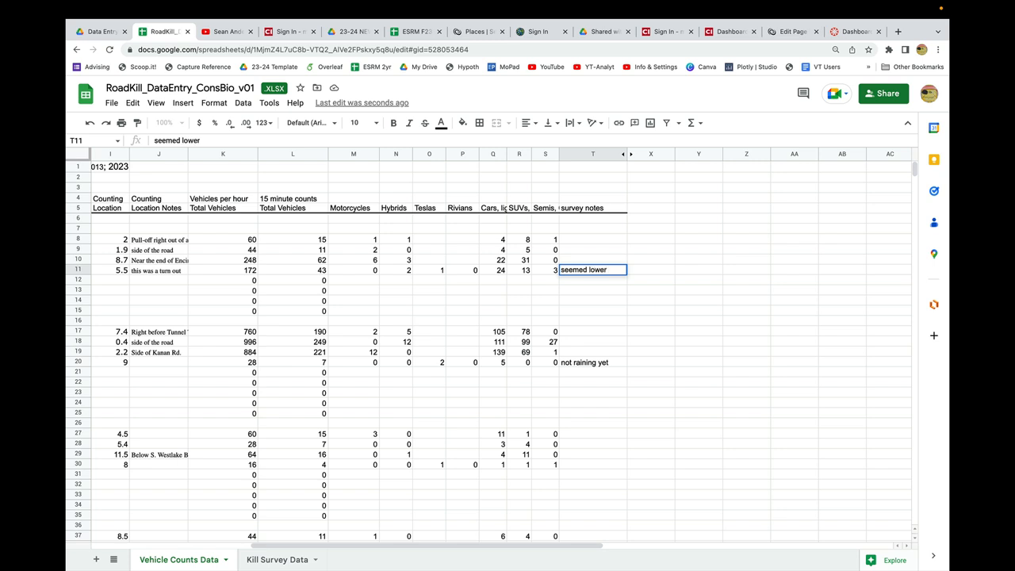
text(levels of)
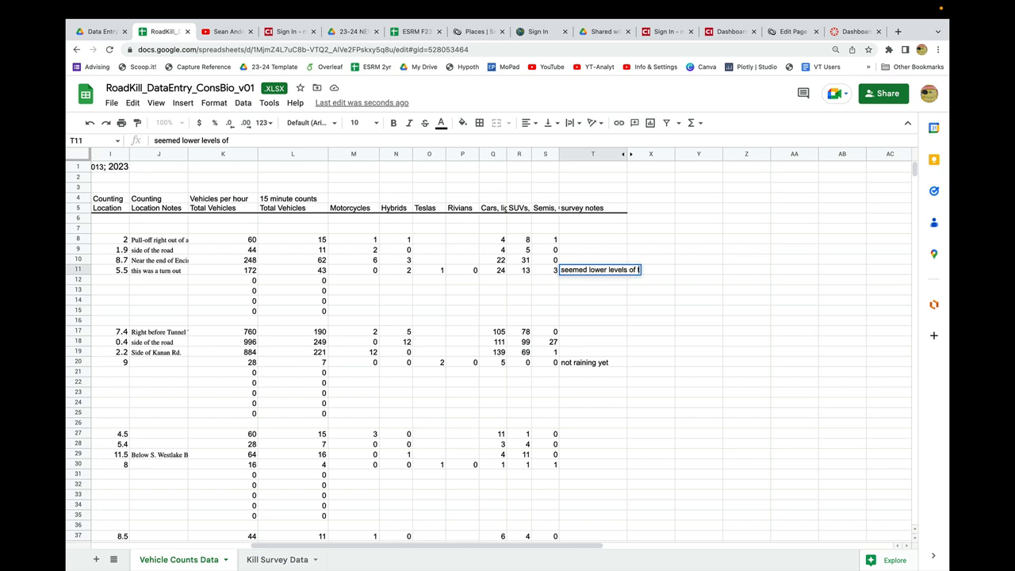
text(traffic than I would hgave guessed)
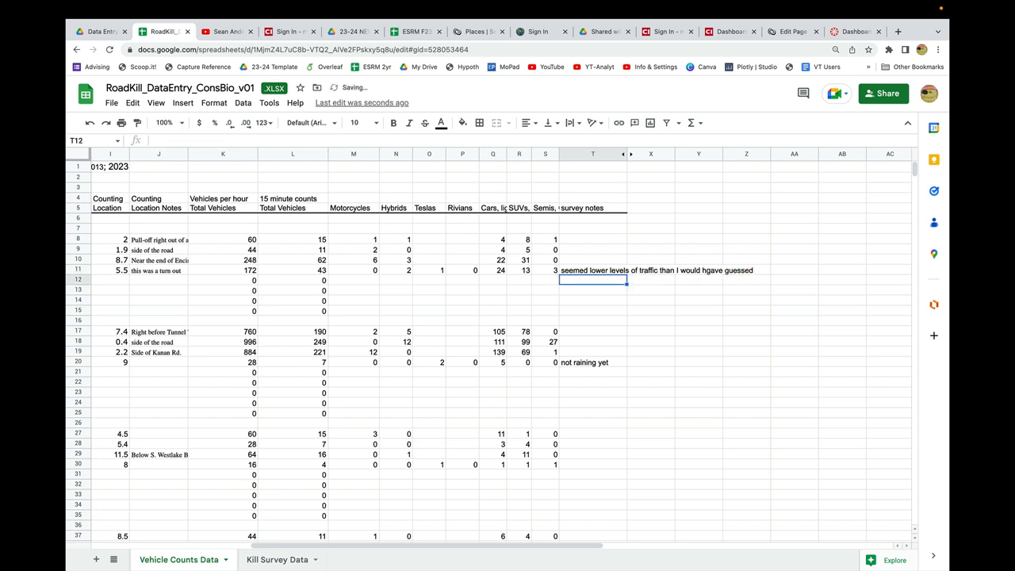
click(593, 269)
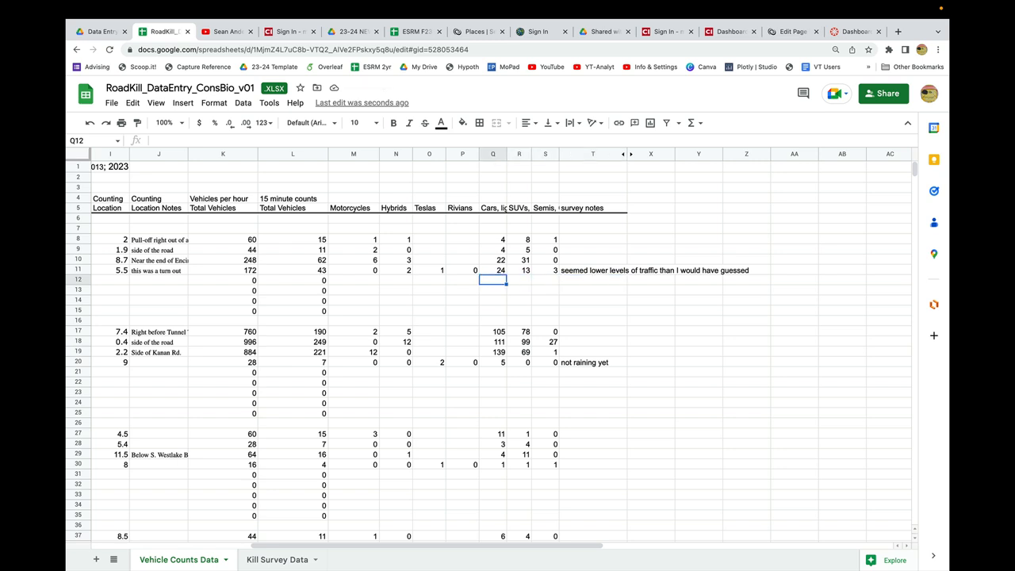
mouse_move(366, 276)
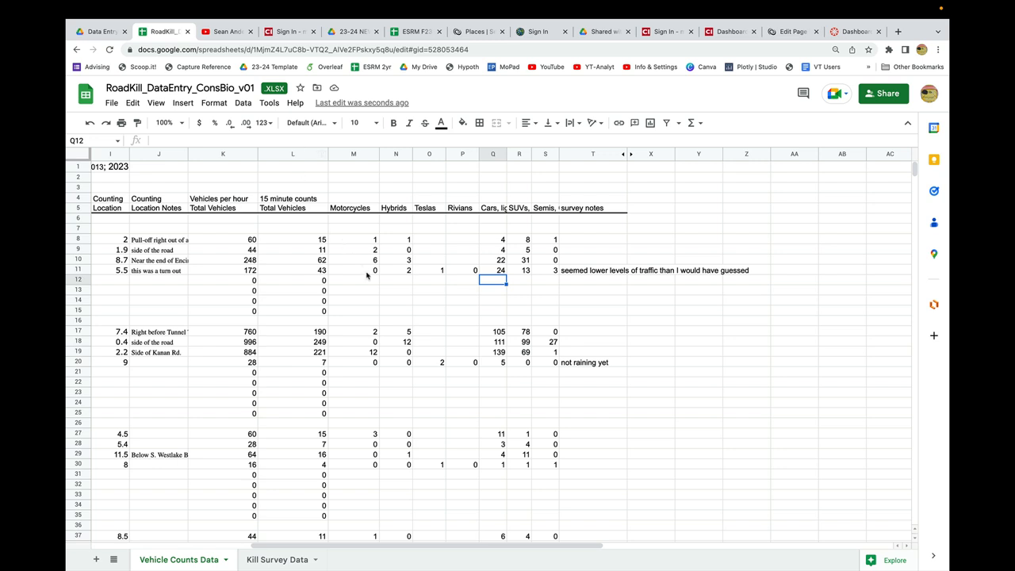
Check row 11's hourly total formula, then move to the Kill Survey Data sheet at row 324
click(235, 269)
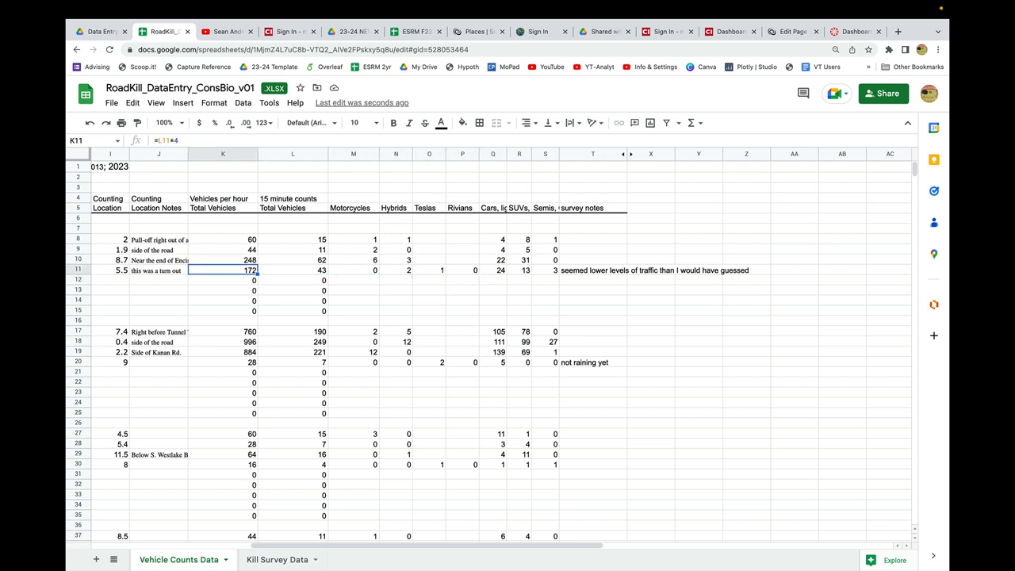
click(293, 271)
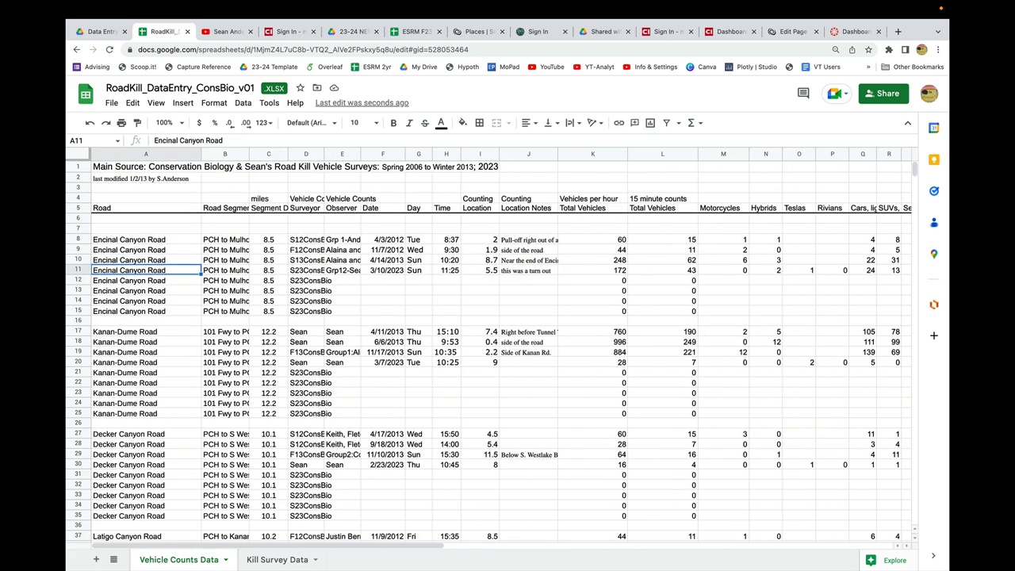
scroll(down, 3)
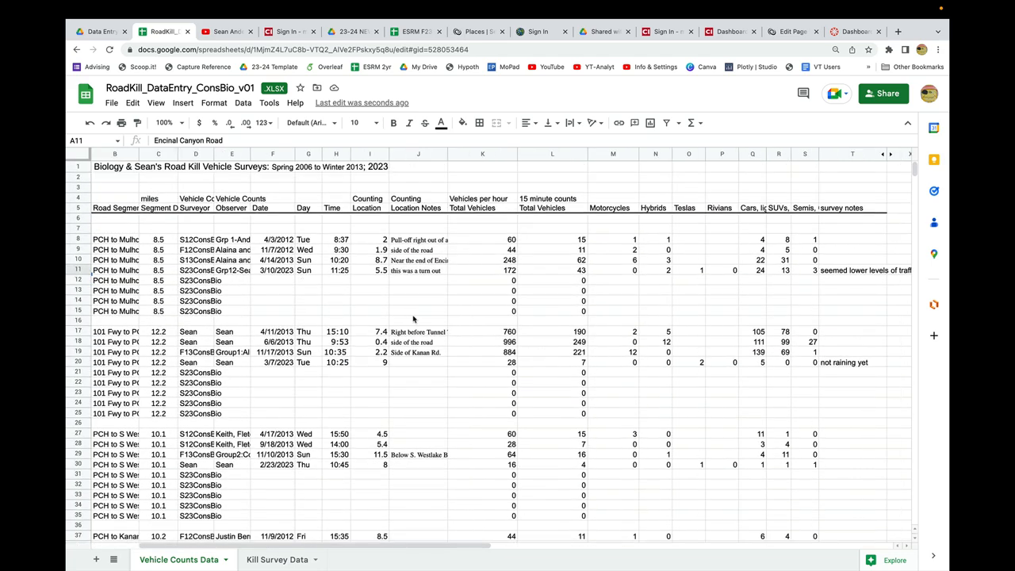
click(281, 559)
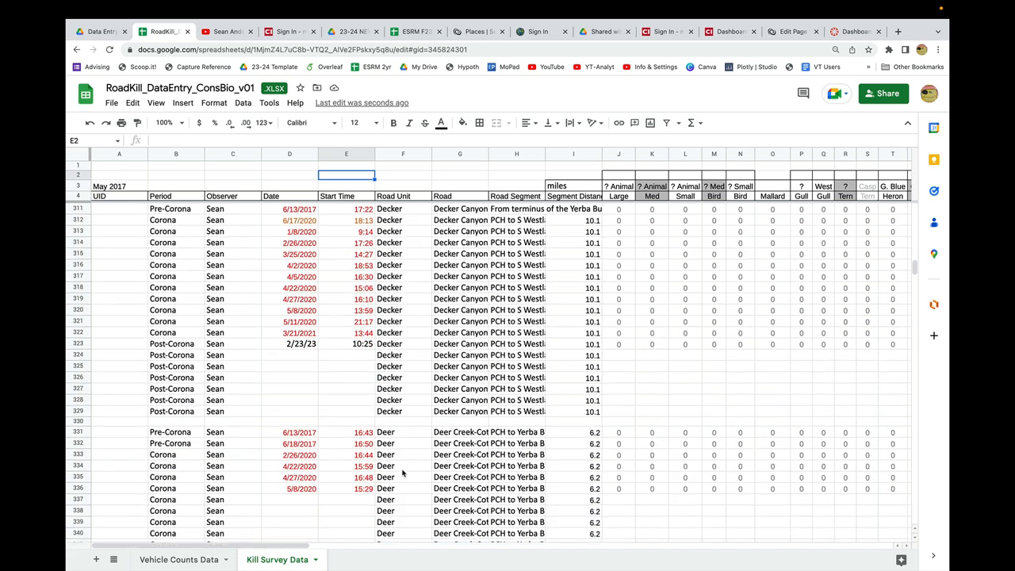
scroll(down, 3)
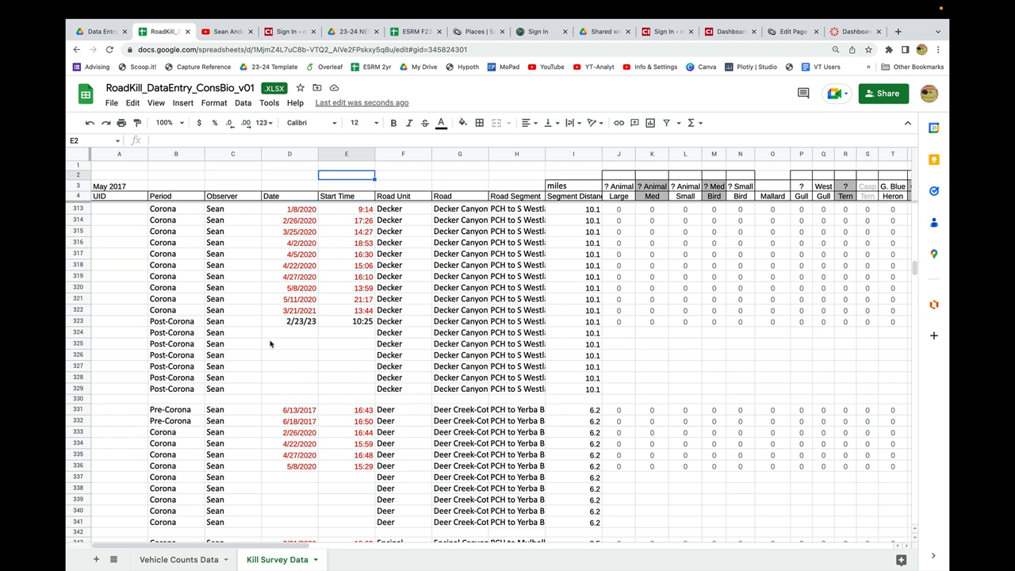
Enter observer group Grp12 and date 3/12/23 in row 324
click(231, 333)
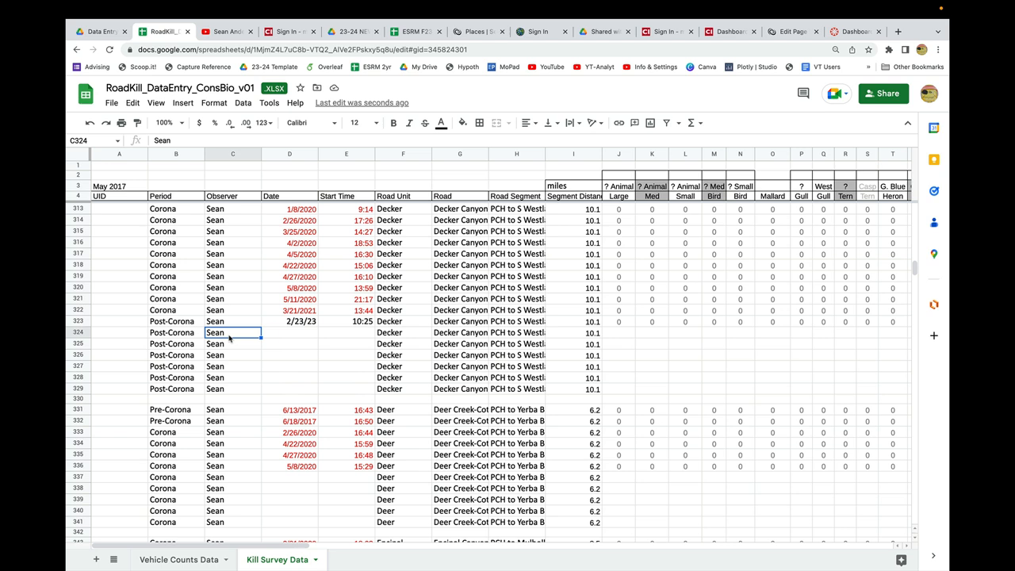
text(Grp)
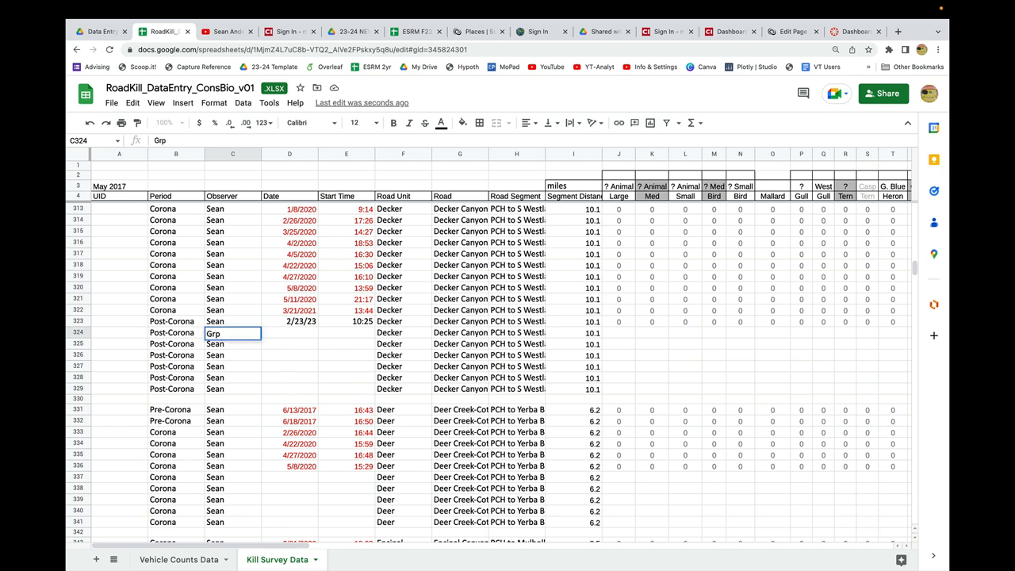
text(12-Sean, Kevin & Ala)
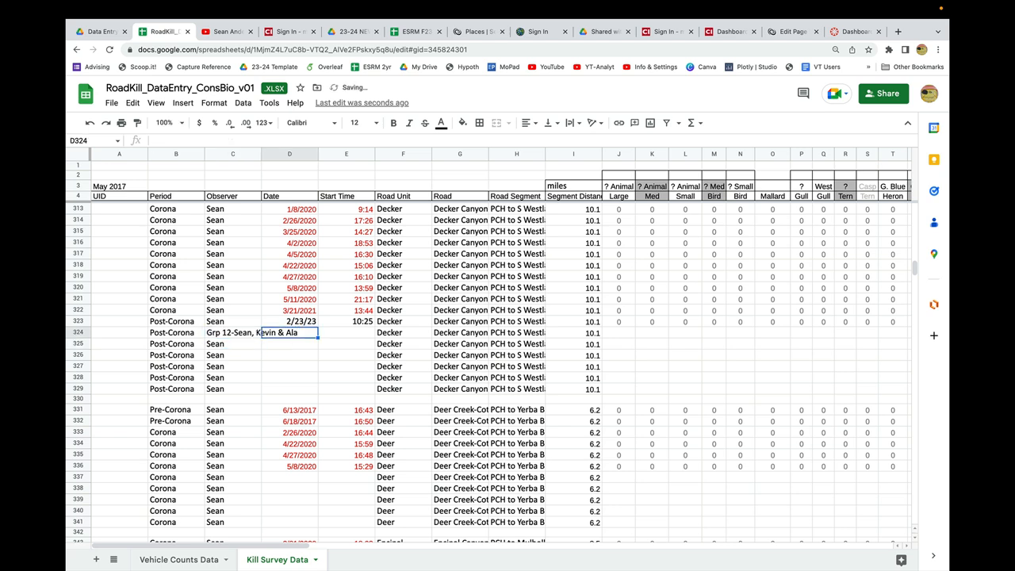
text(3/12)
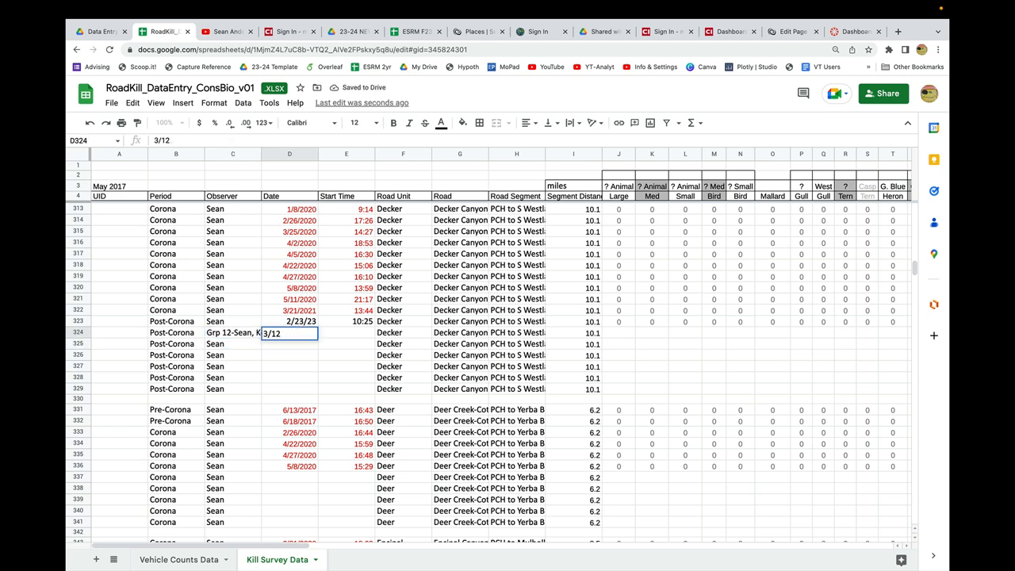
key(Enter)
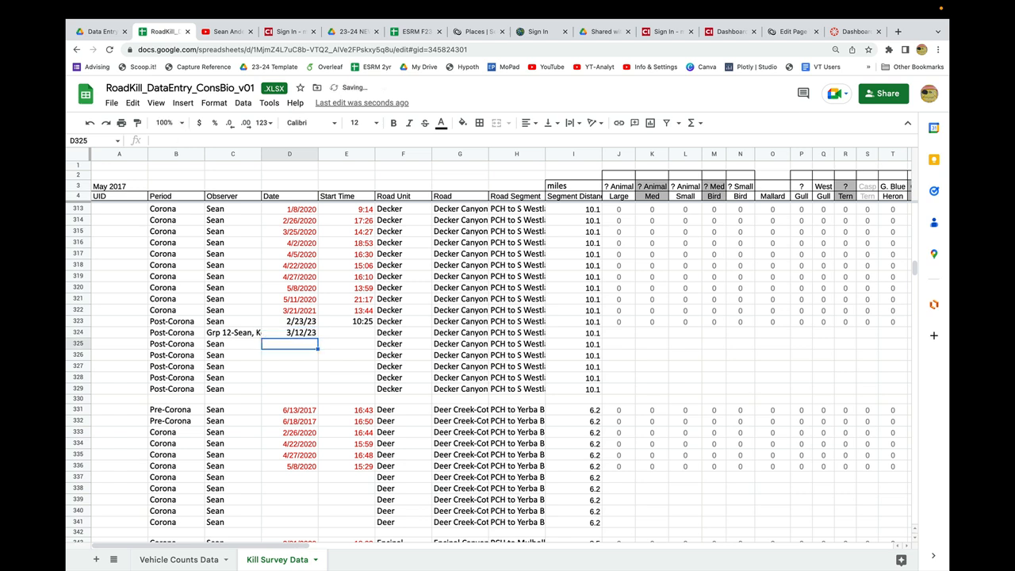
Enter start time 14:00 in row 324 and check its road unit
text(9)
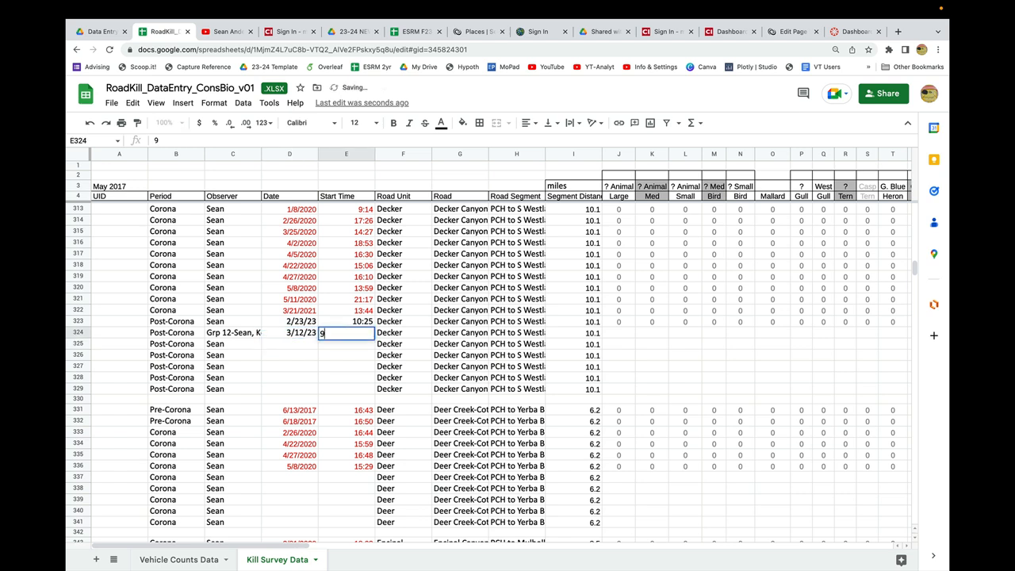
text(:04)
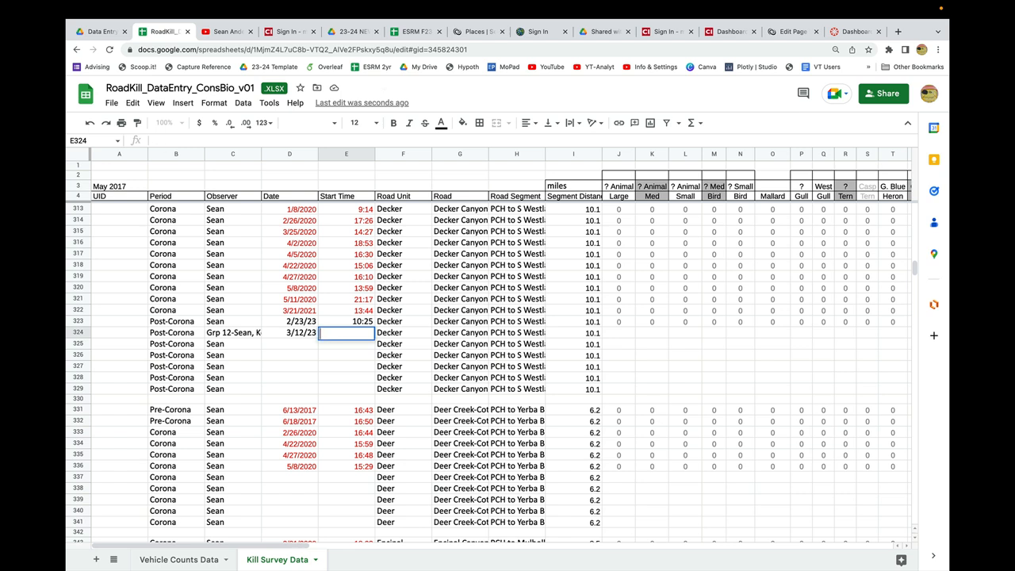
text(14:00)
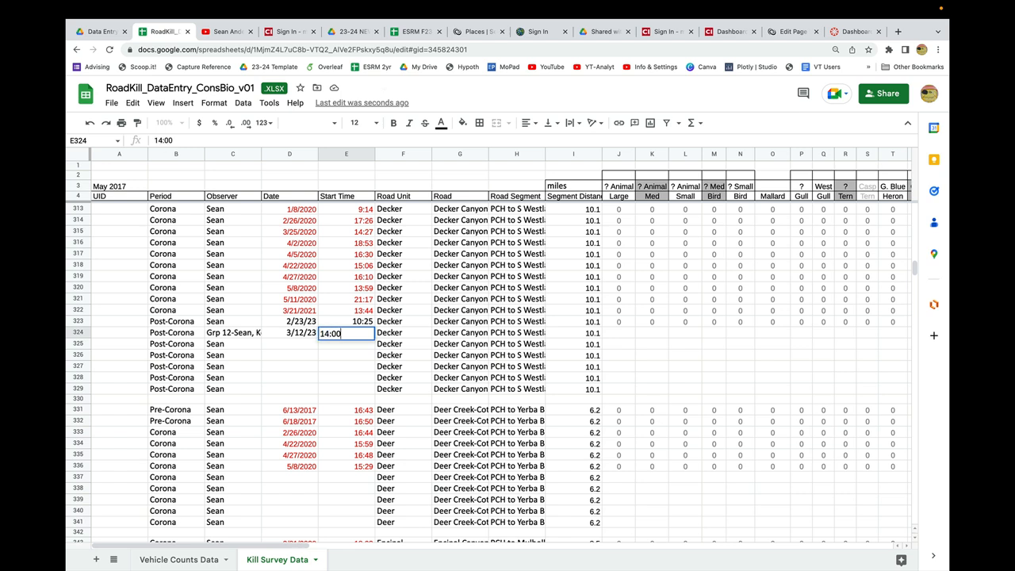
key(Enter)
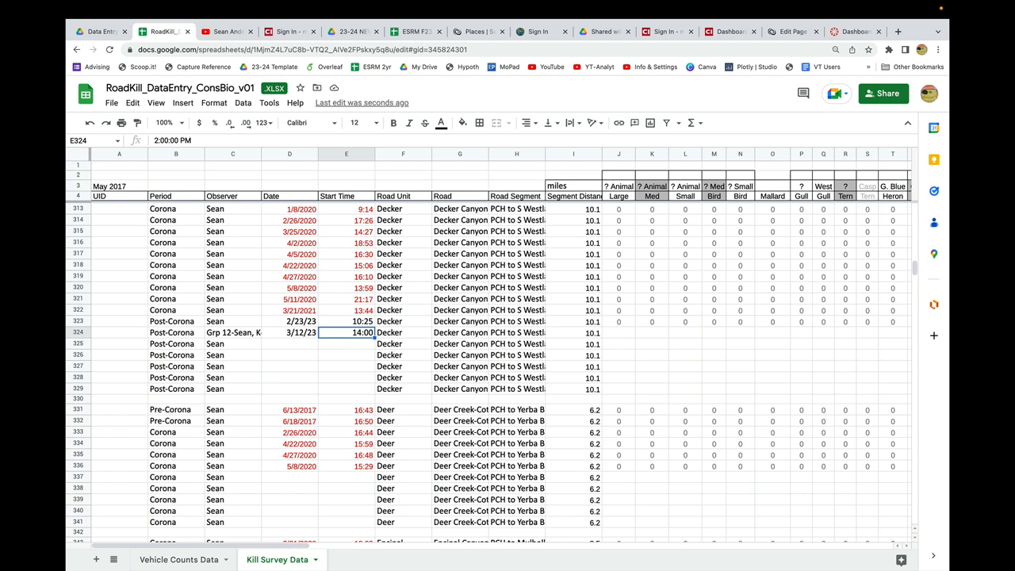
click(403, 332)
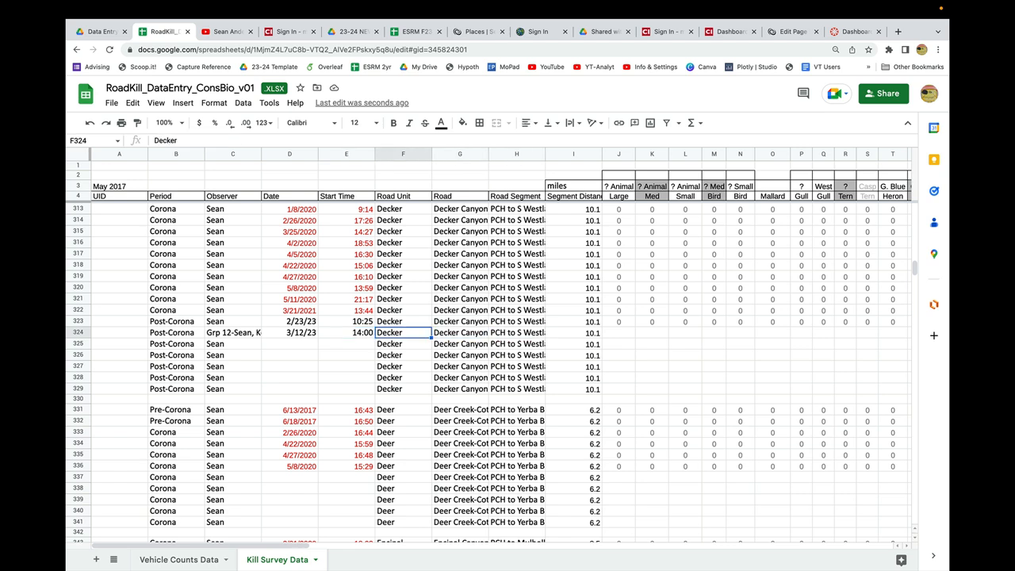
click(618, 333)
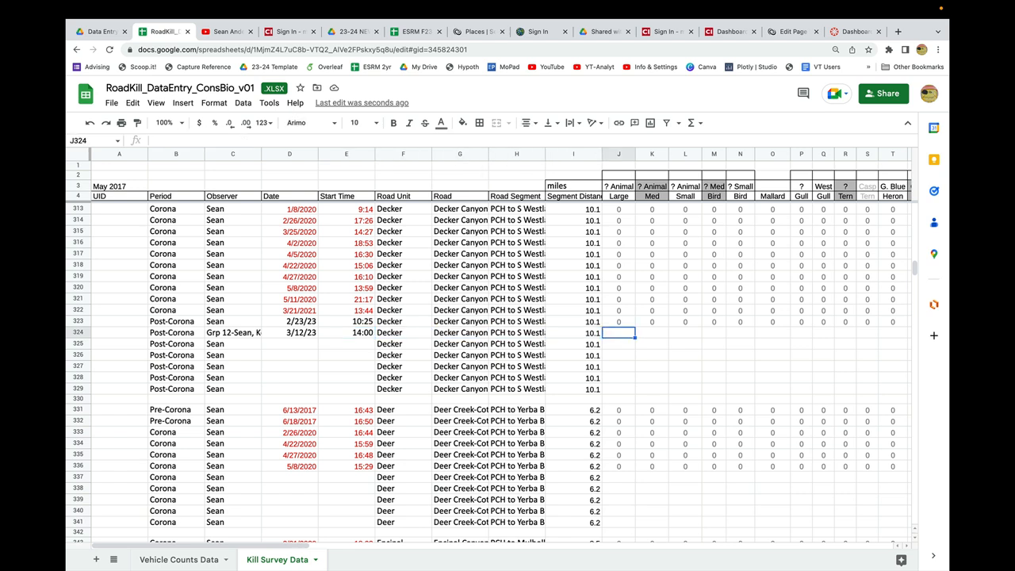
Record 2 Striped Skunks in row 324 and recheck the cottontail rabbit count of 1
scroll(right, 3)
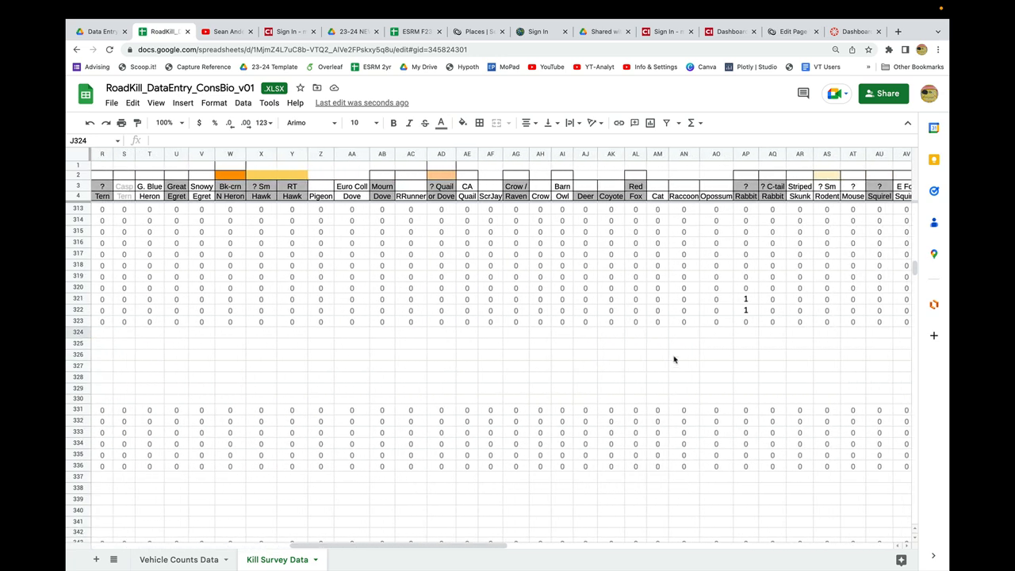
click(745, 325)
text(1)
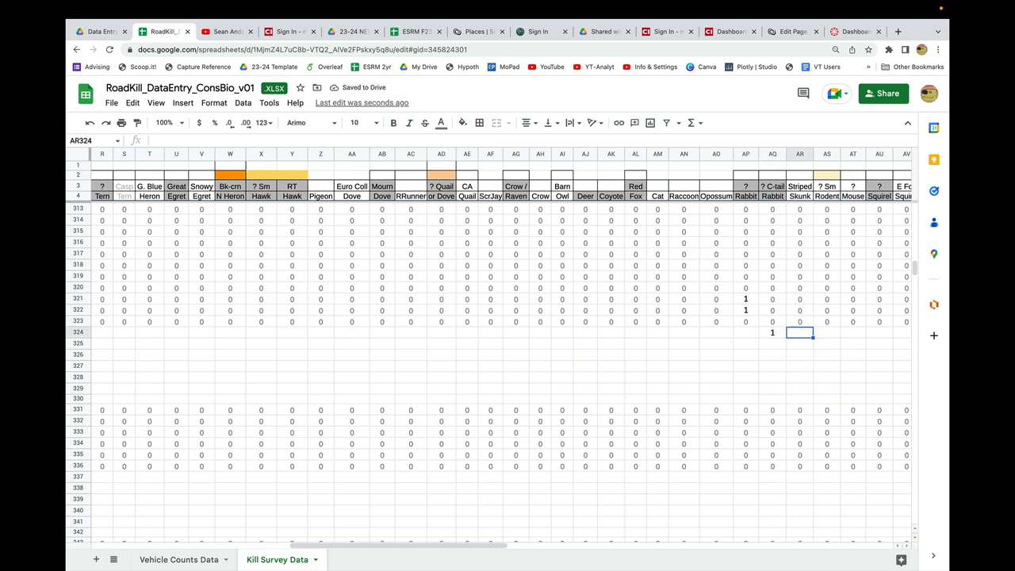
text(2)
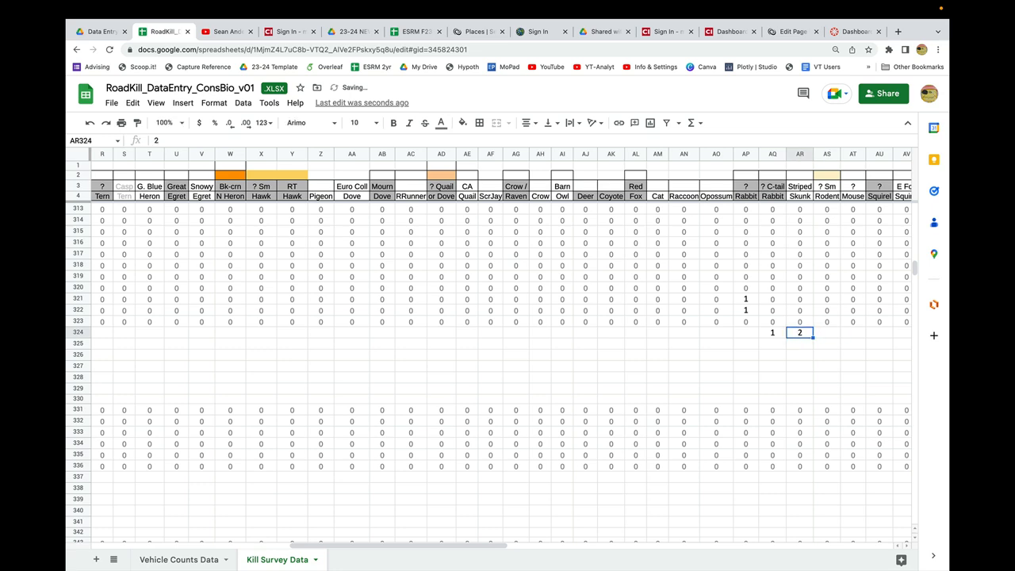
click(771, 333)
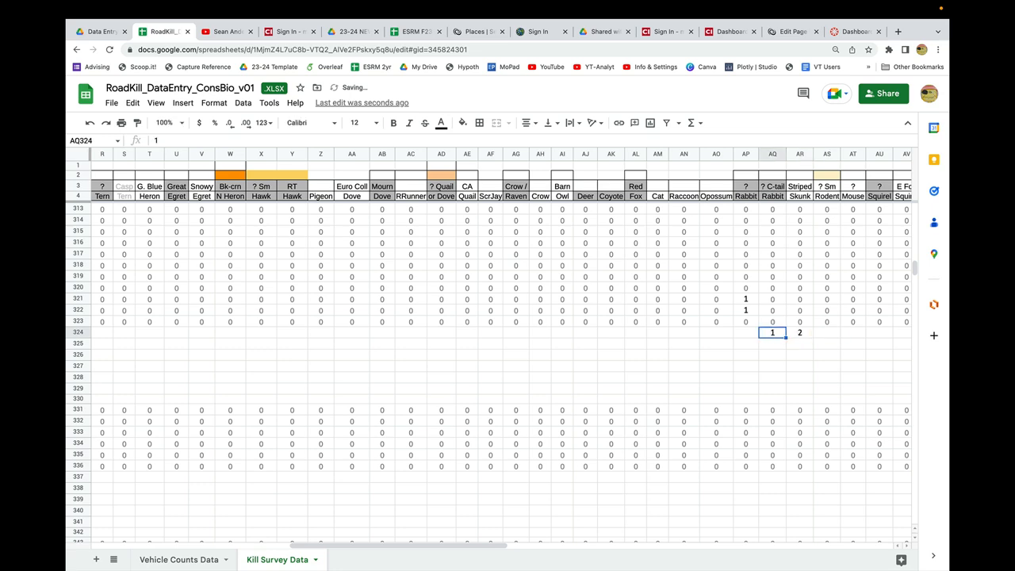
scroll(right, 3)
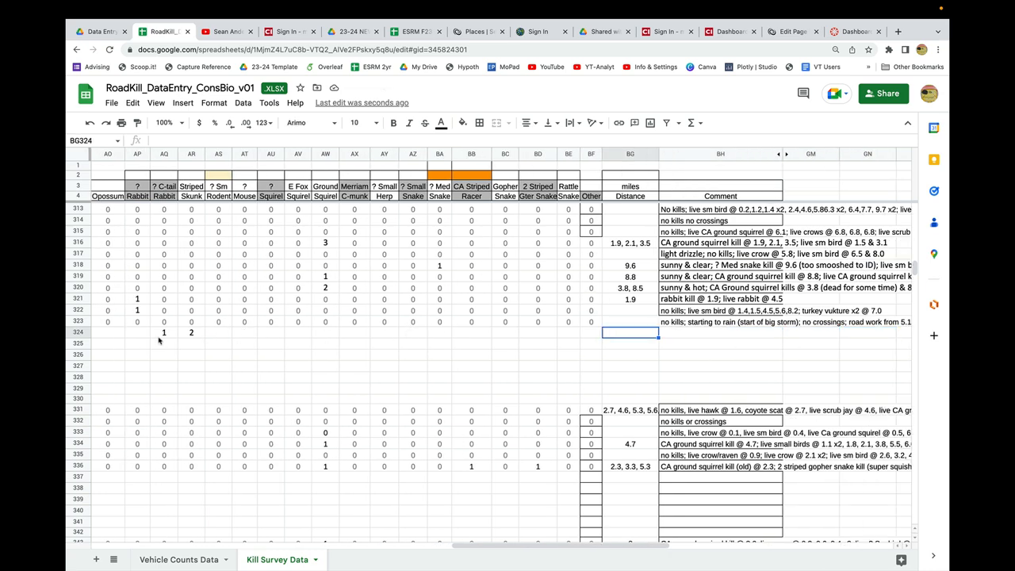
mouse_move(235, 339)
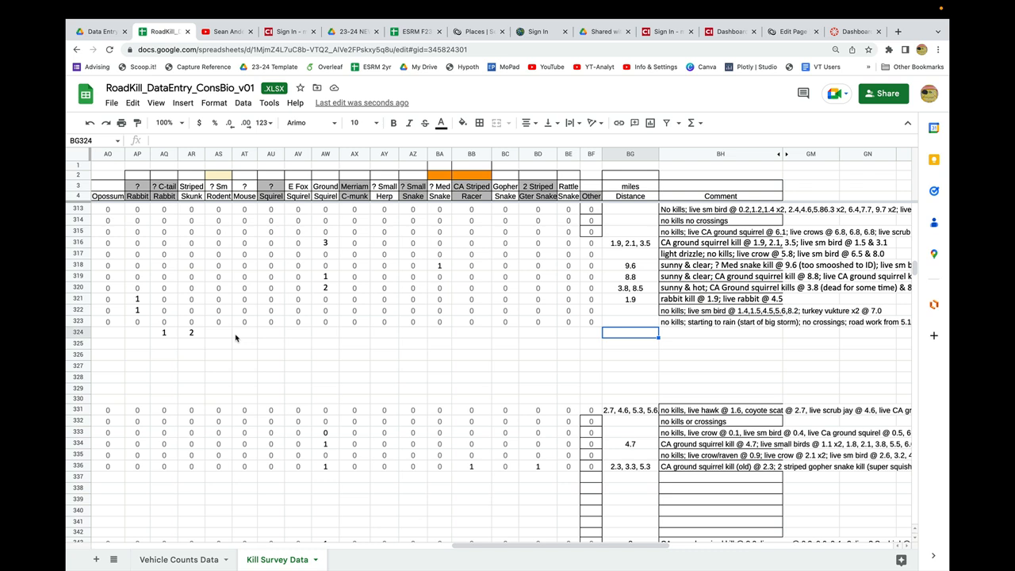
Enter distances '1.1, 2.3, 3.1' in row 324's Distance column
text(1.1)
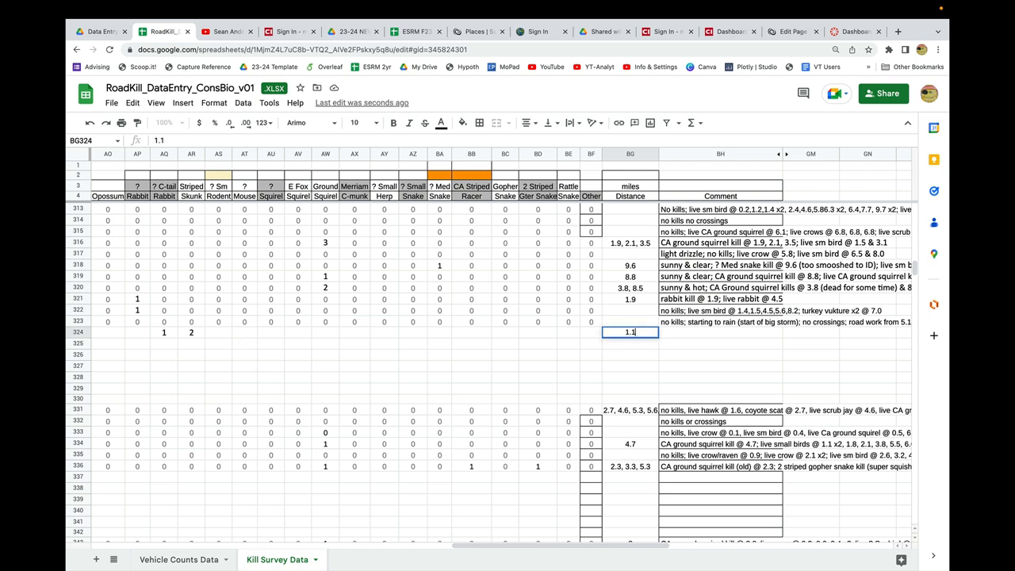
text(, 2.3,)
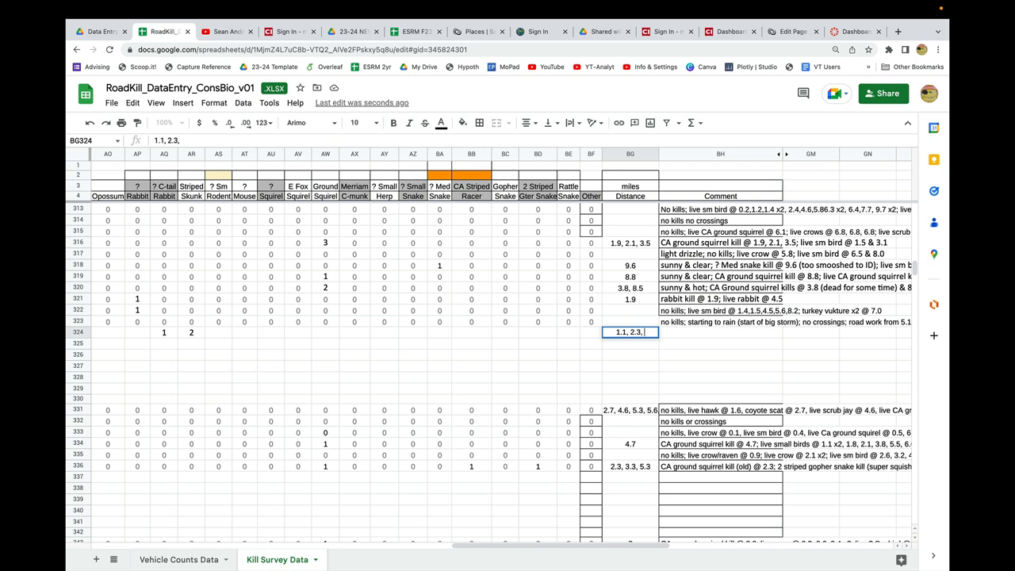
text(3.1)
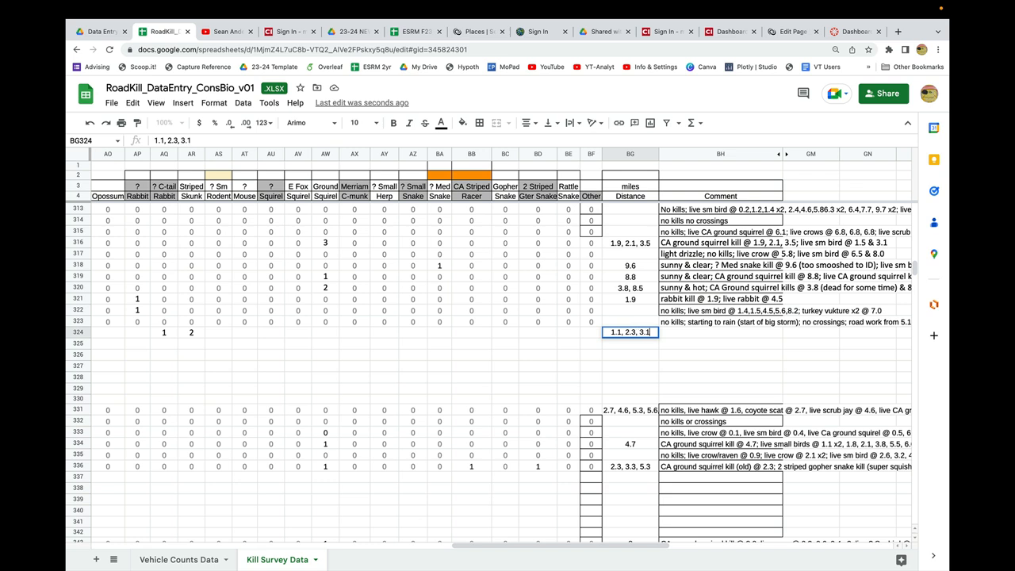
key(Tab)
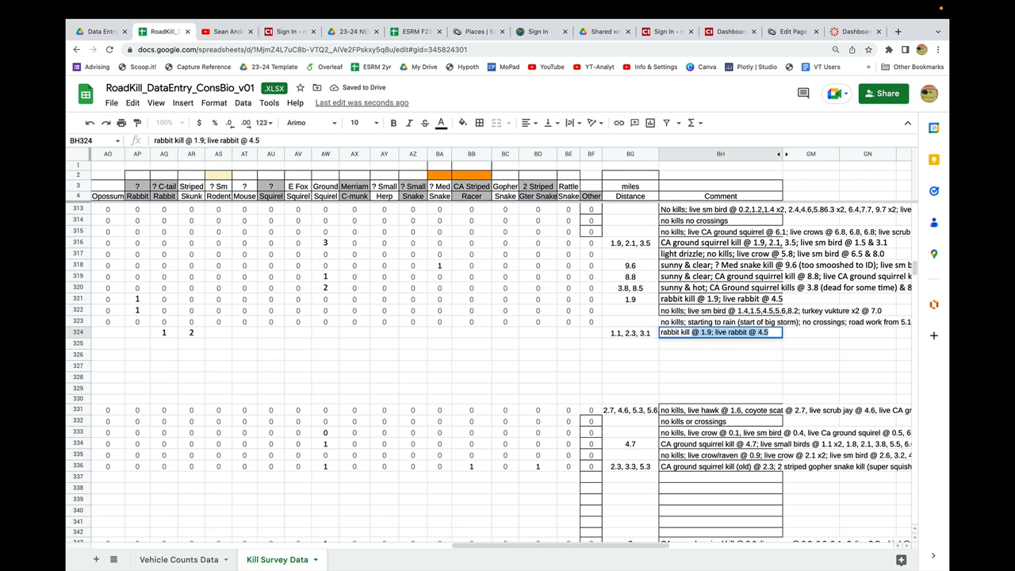
Write the comment 'rabbit kill @ 1.1; skunk kills @ 2.3 & 3.1; live coyote walking on side of road'
text(rabbit kill @ 1.1)
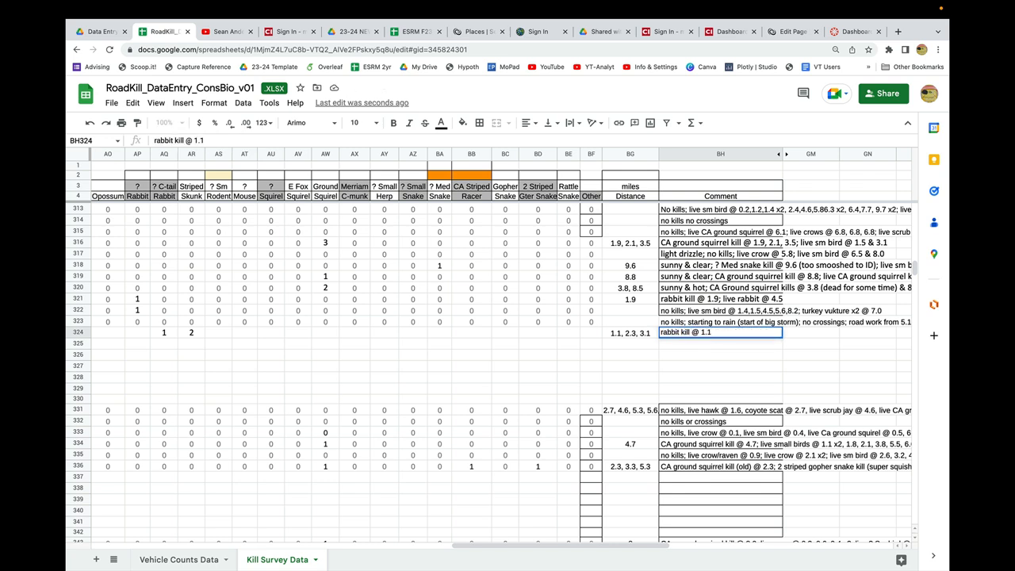
text(;)
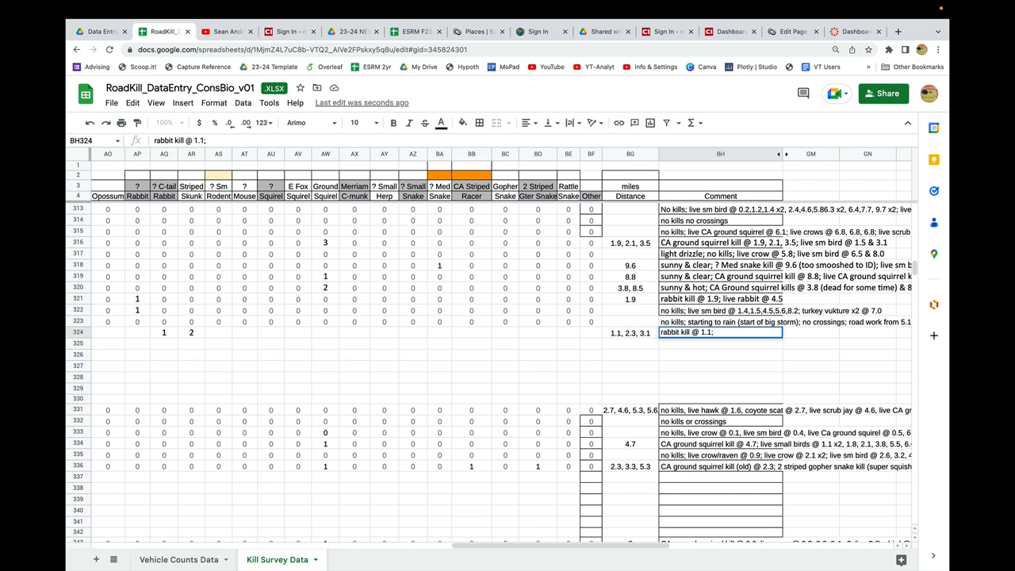
text(skunk kills @)
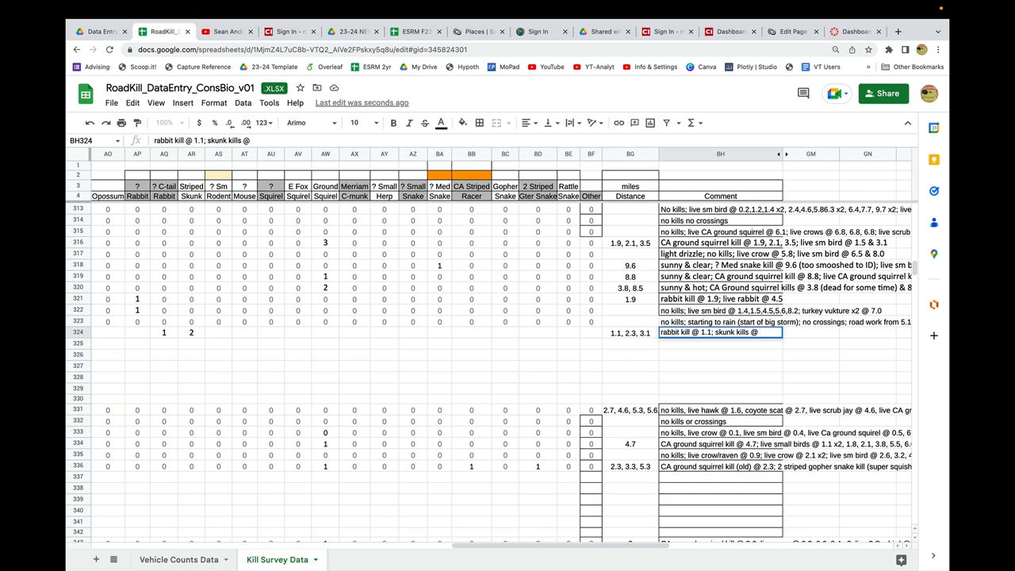
text(2.3 &)
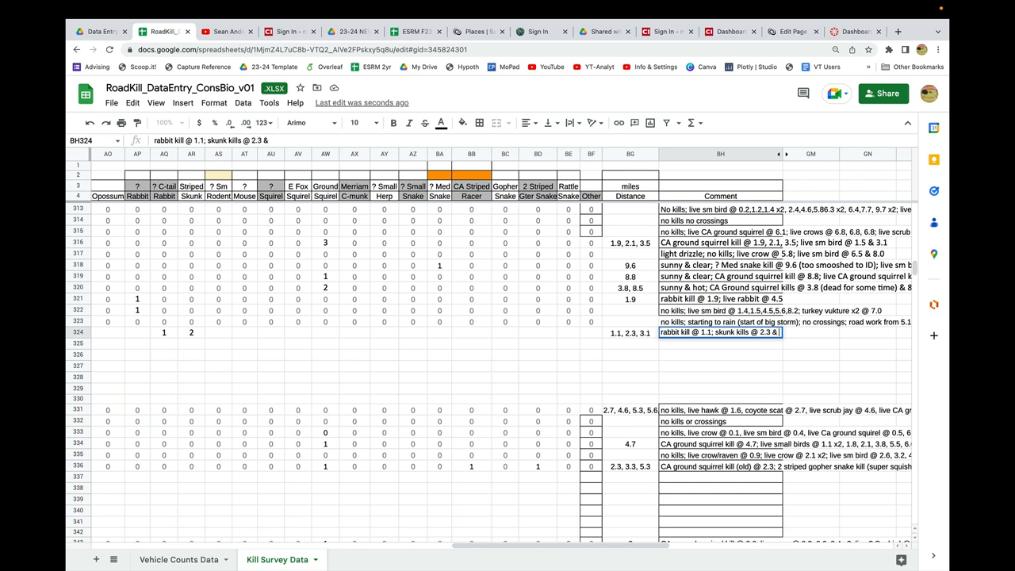
text(3.1)
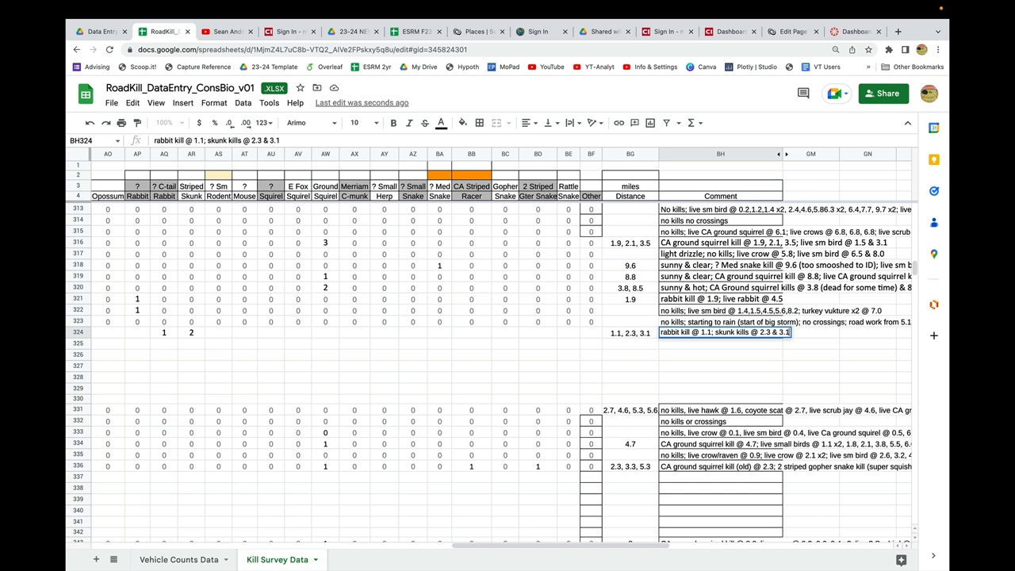
text(live coyote)
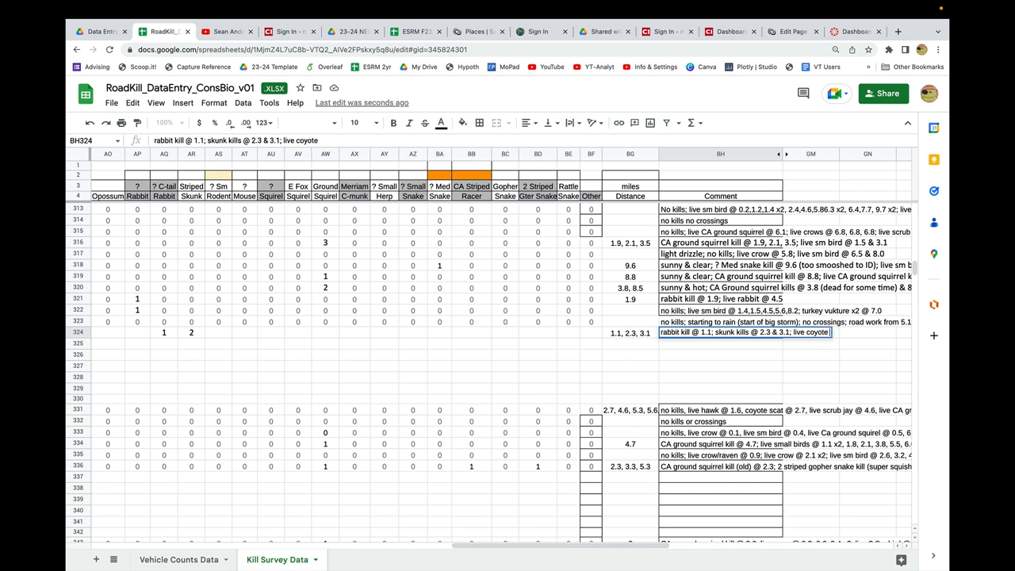
text(walking on side of road)
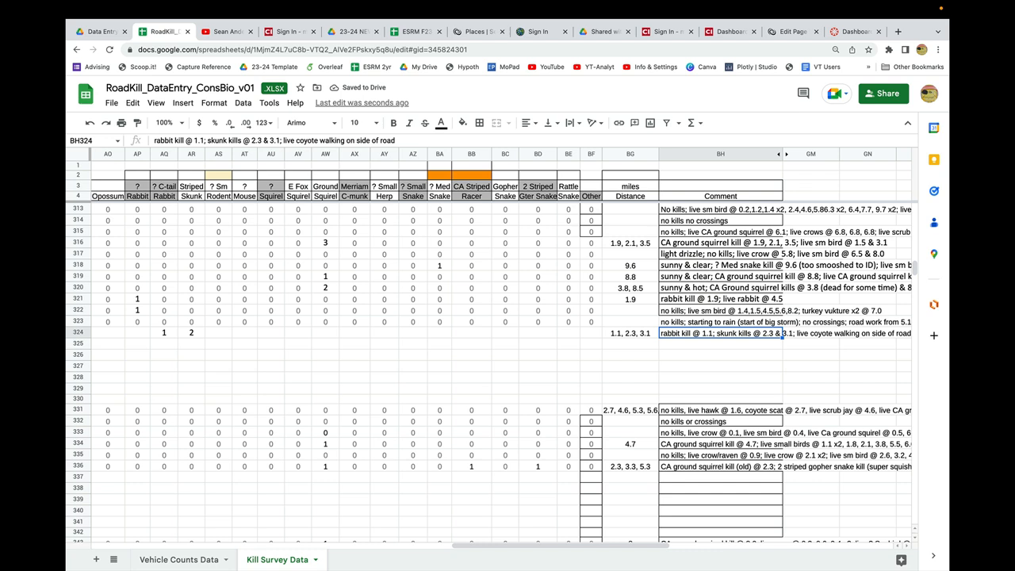
click(591, 333)
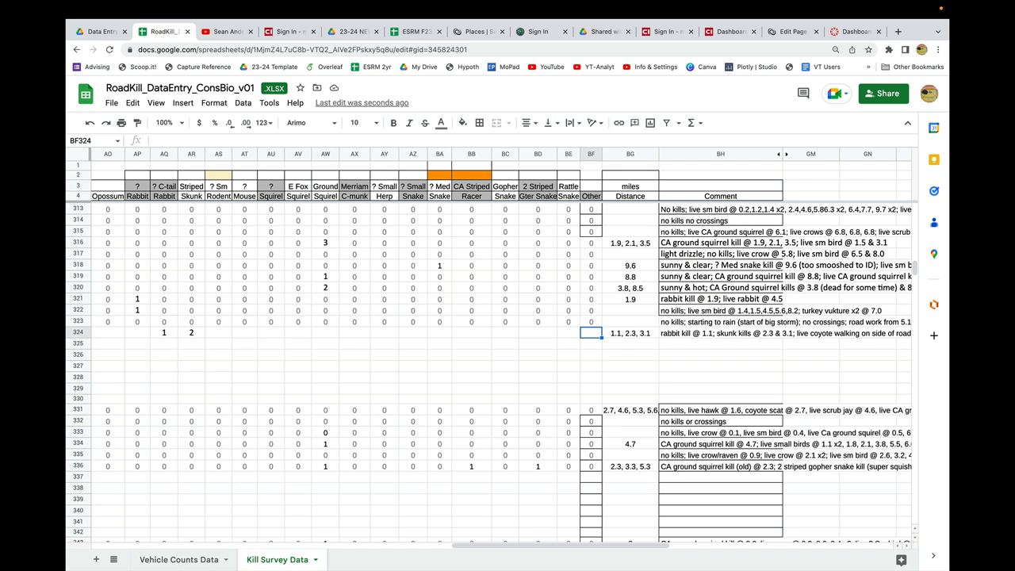
Fill zeros into row 324's blank counts from Cat through Other and select J324:AL324
click(439, 334)
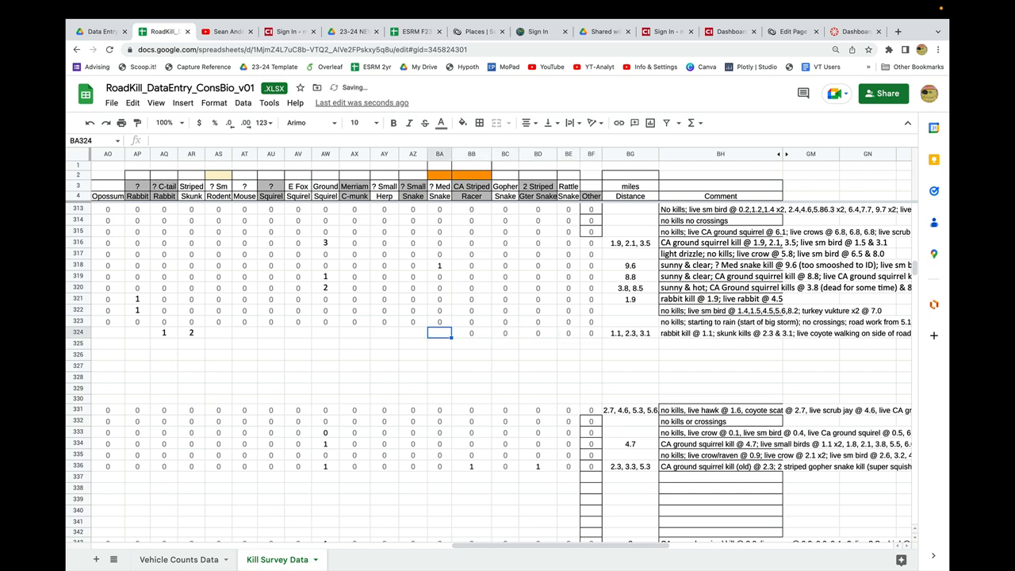
click(244, 333)
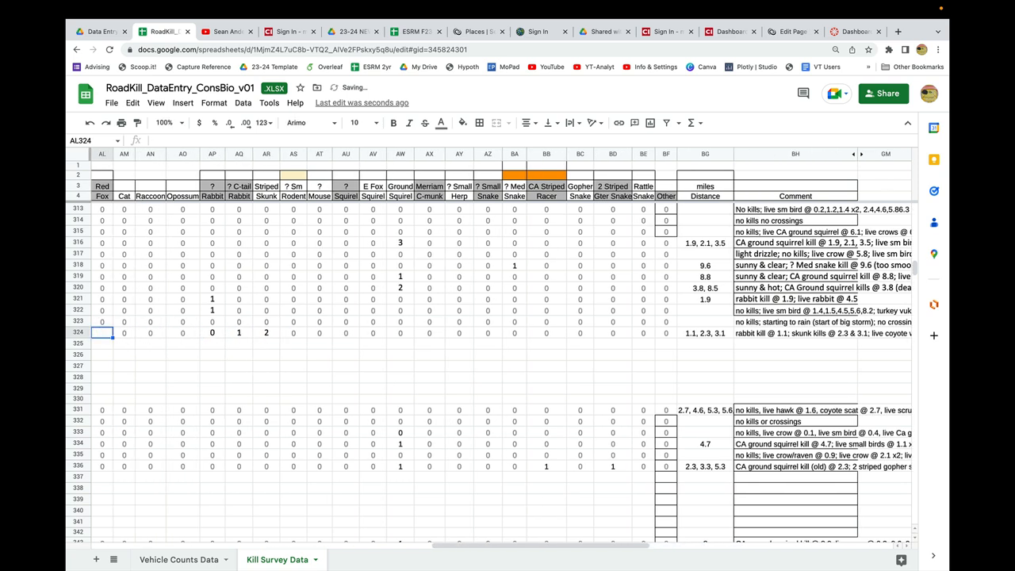
click(124, 332)
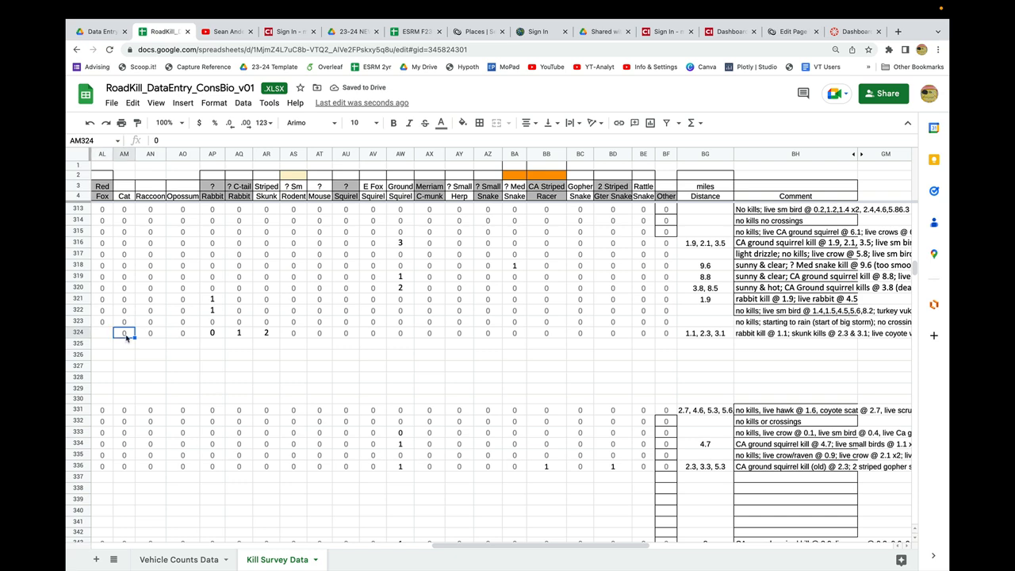
scroll(left, 3)
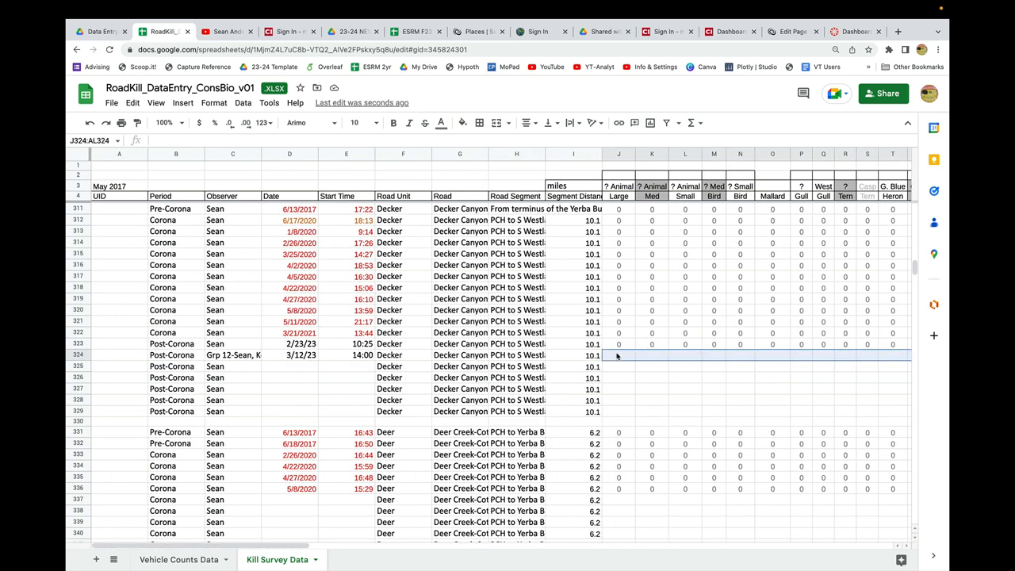
Fill the selected J324:AL324 species counts with 0
text(0)
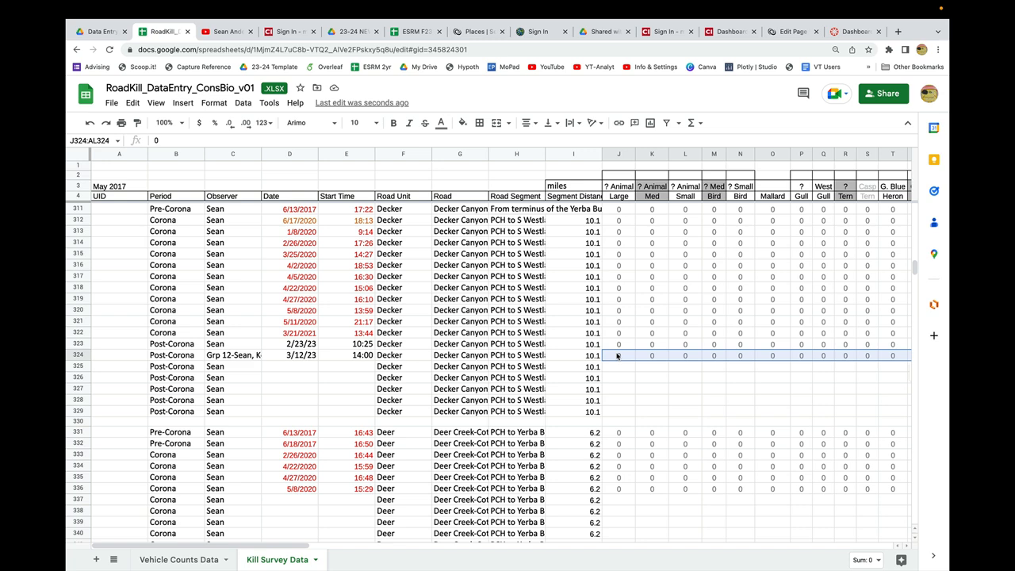
scroll(right, 3)
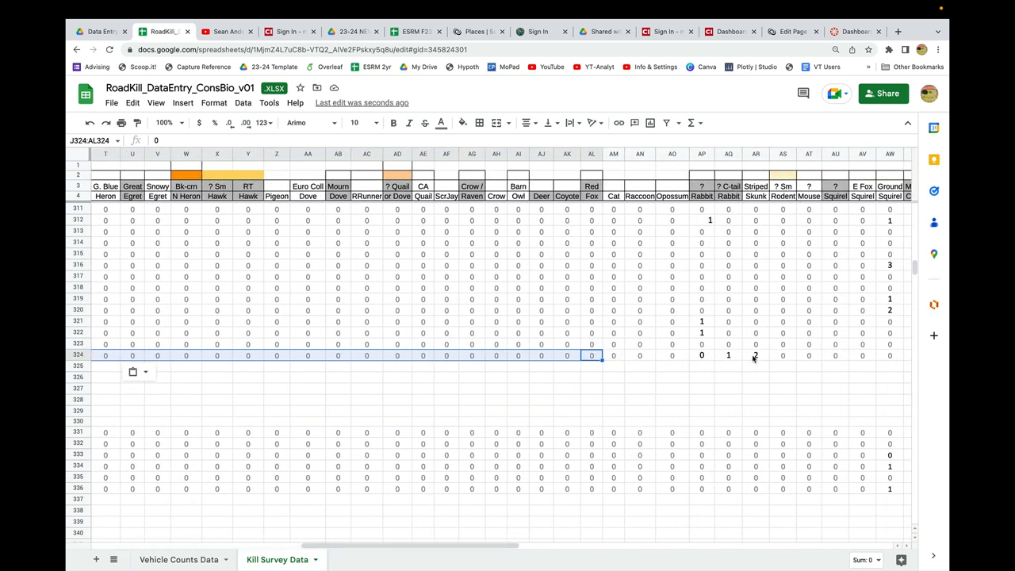
scroll(right, 3)
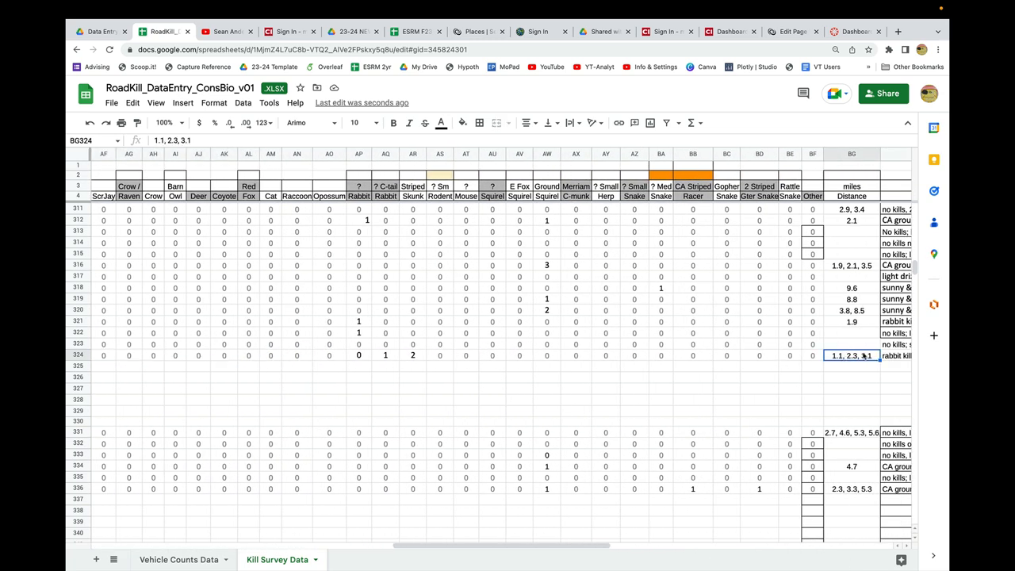
scroll(right, 3)
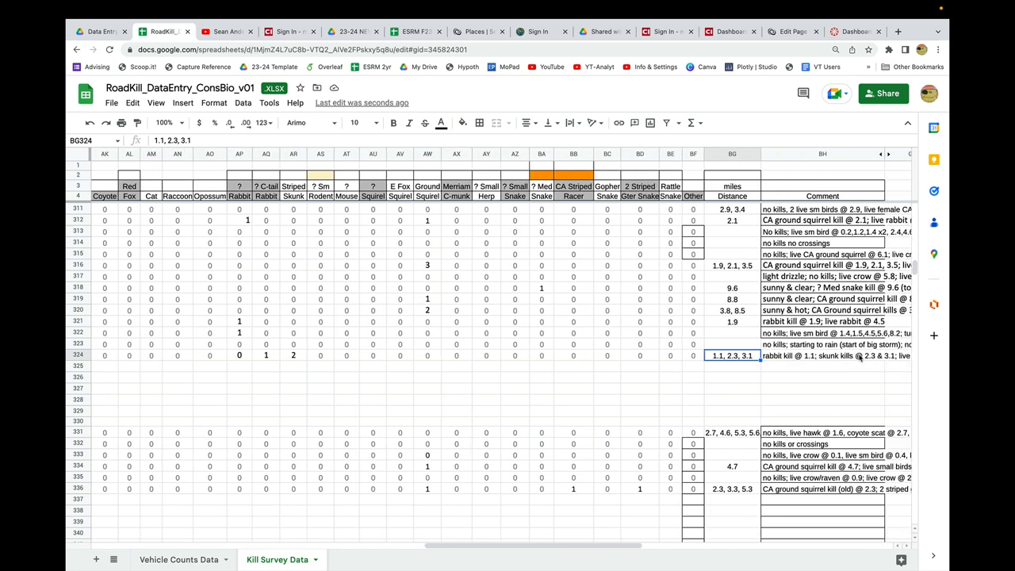
click(834, 356)
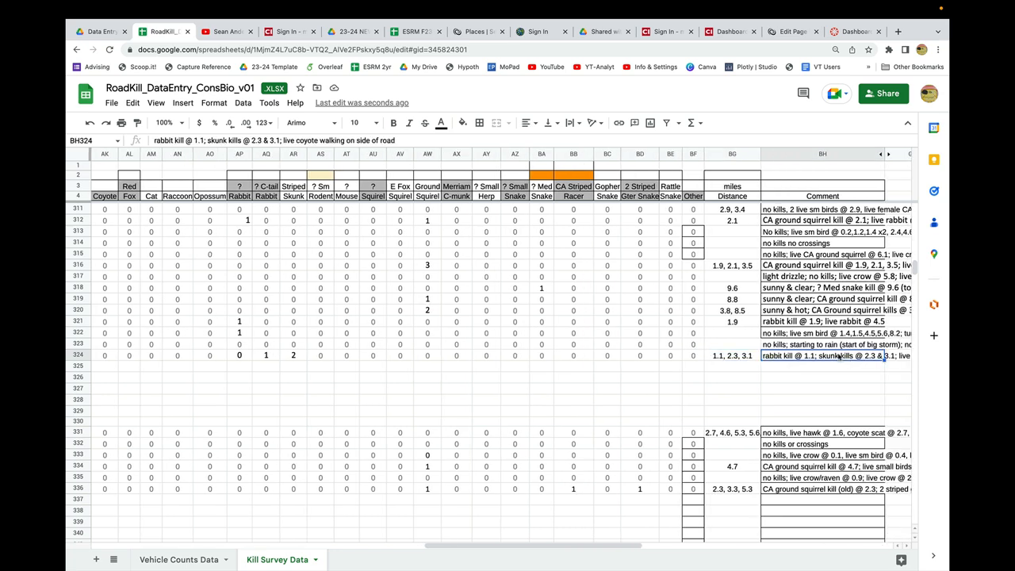